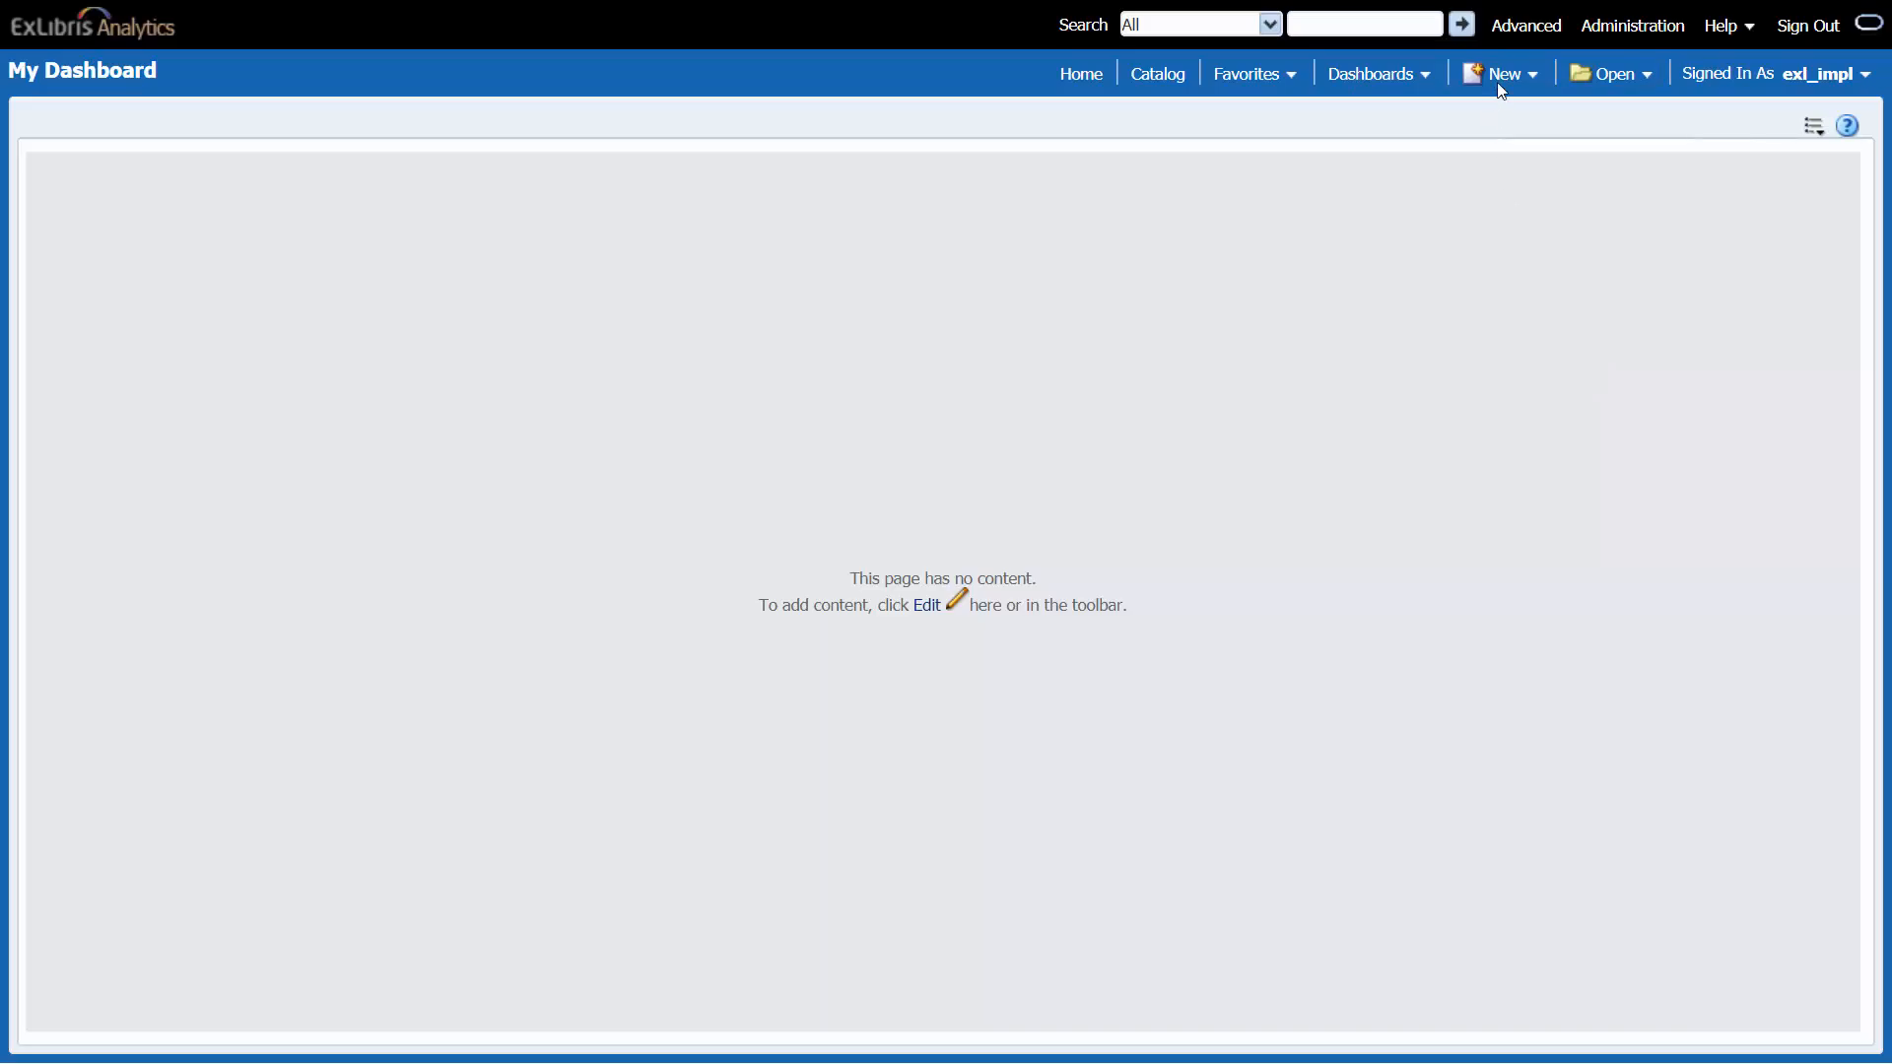
# - Create a new analysis using the E-Inventory subject area
pyautogui.click(1501, 74)
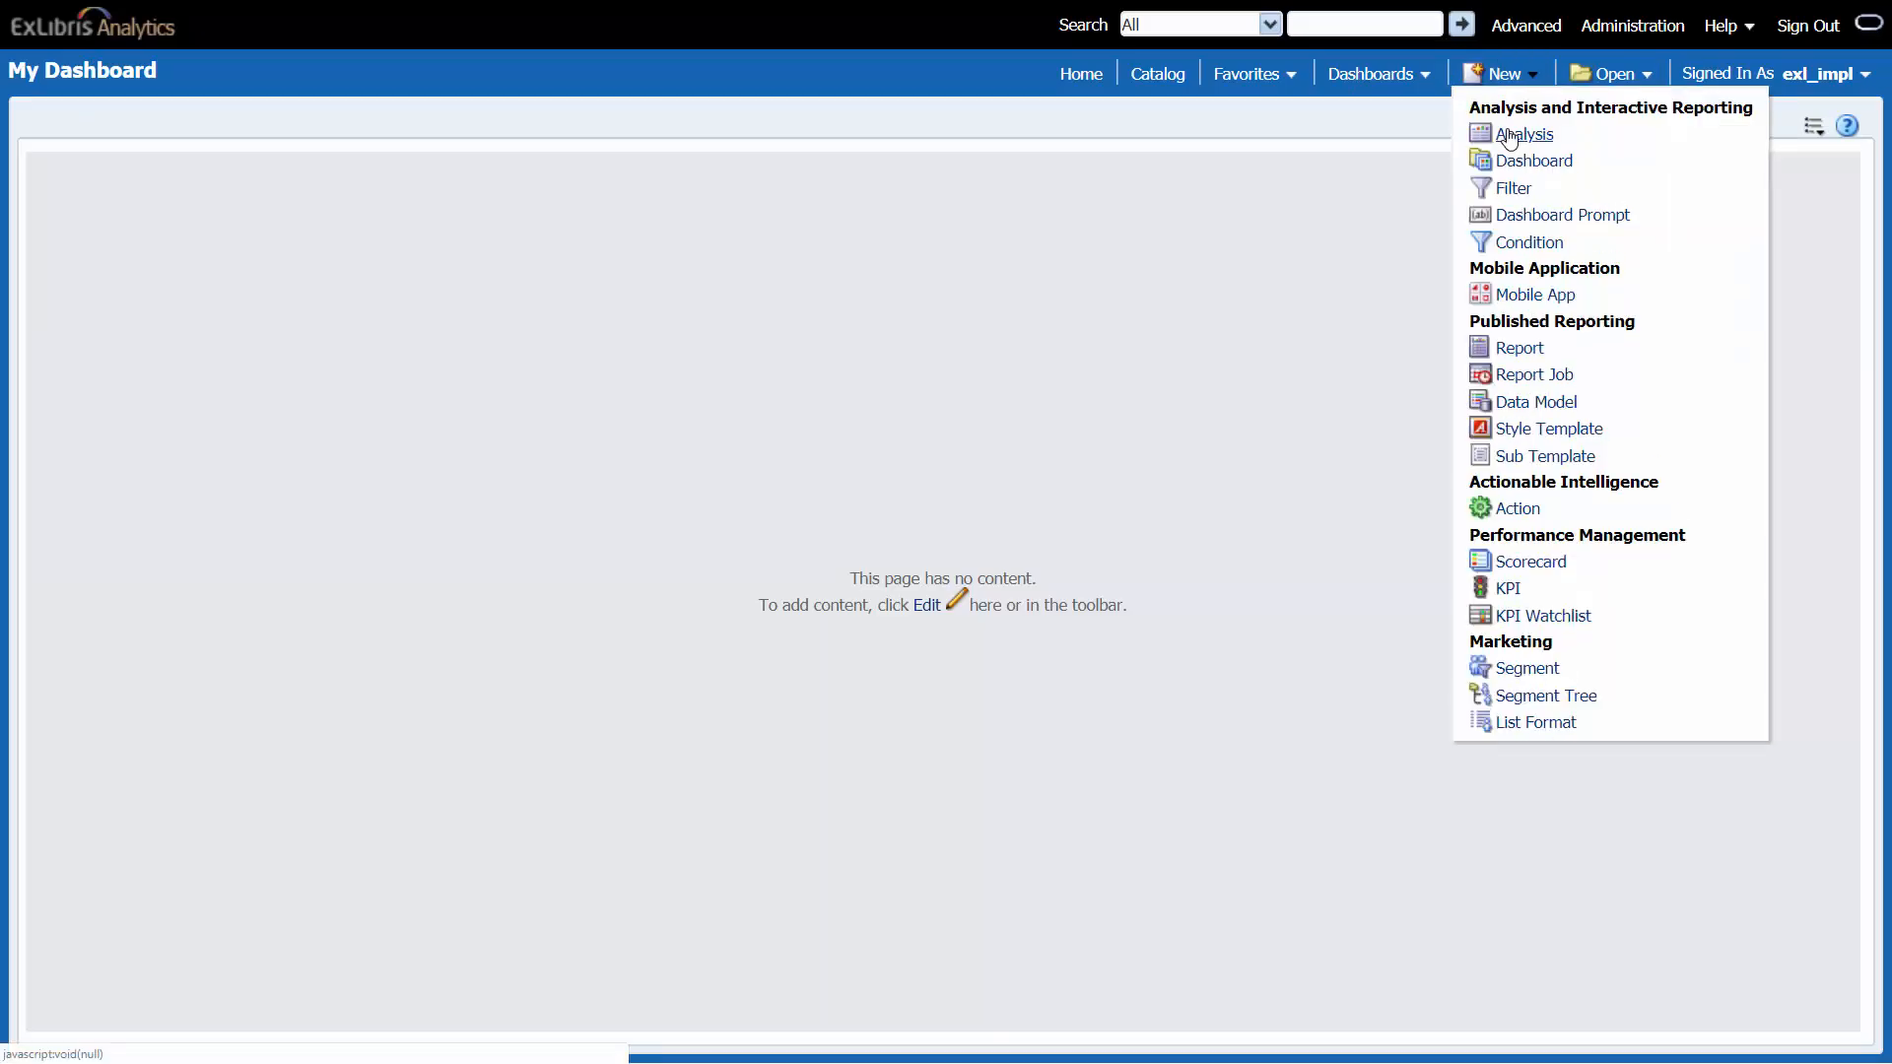
pyautogui.click(1525, 134)
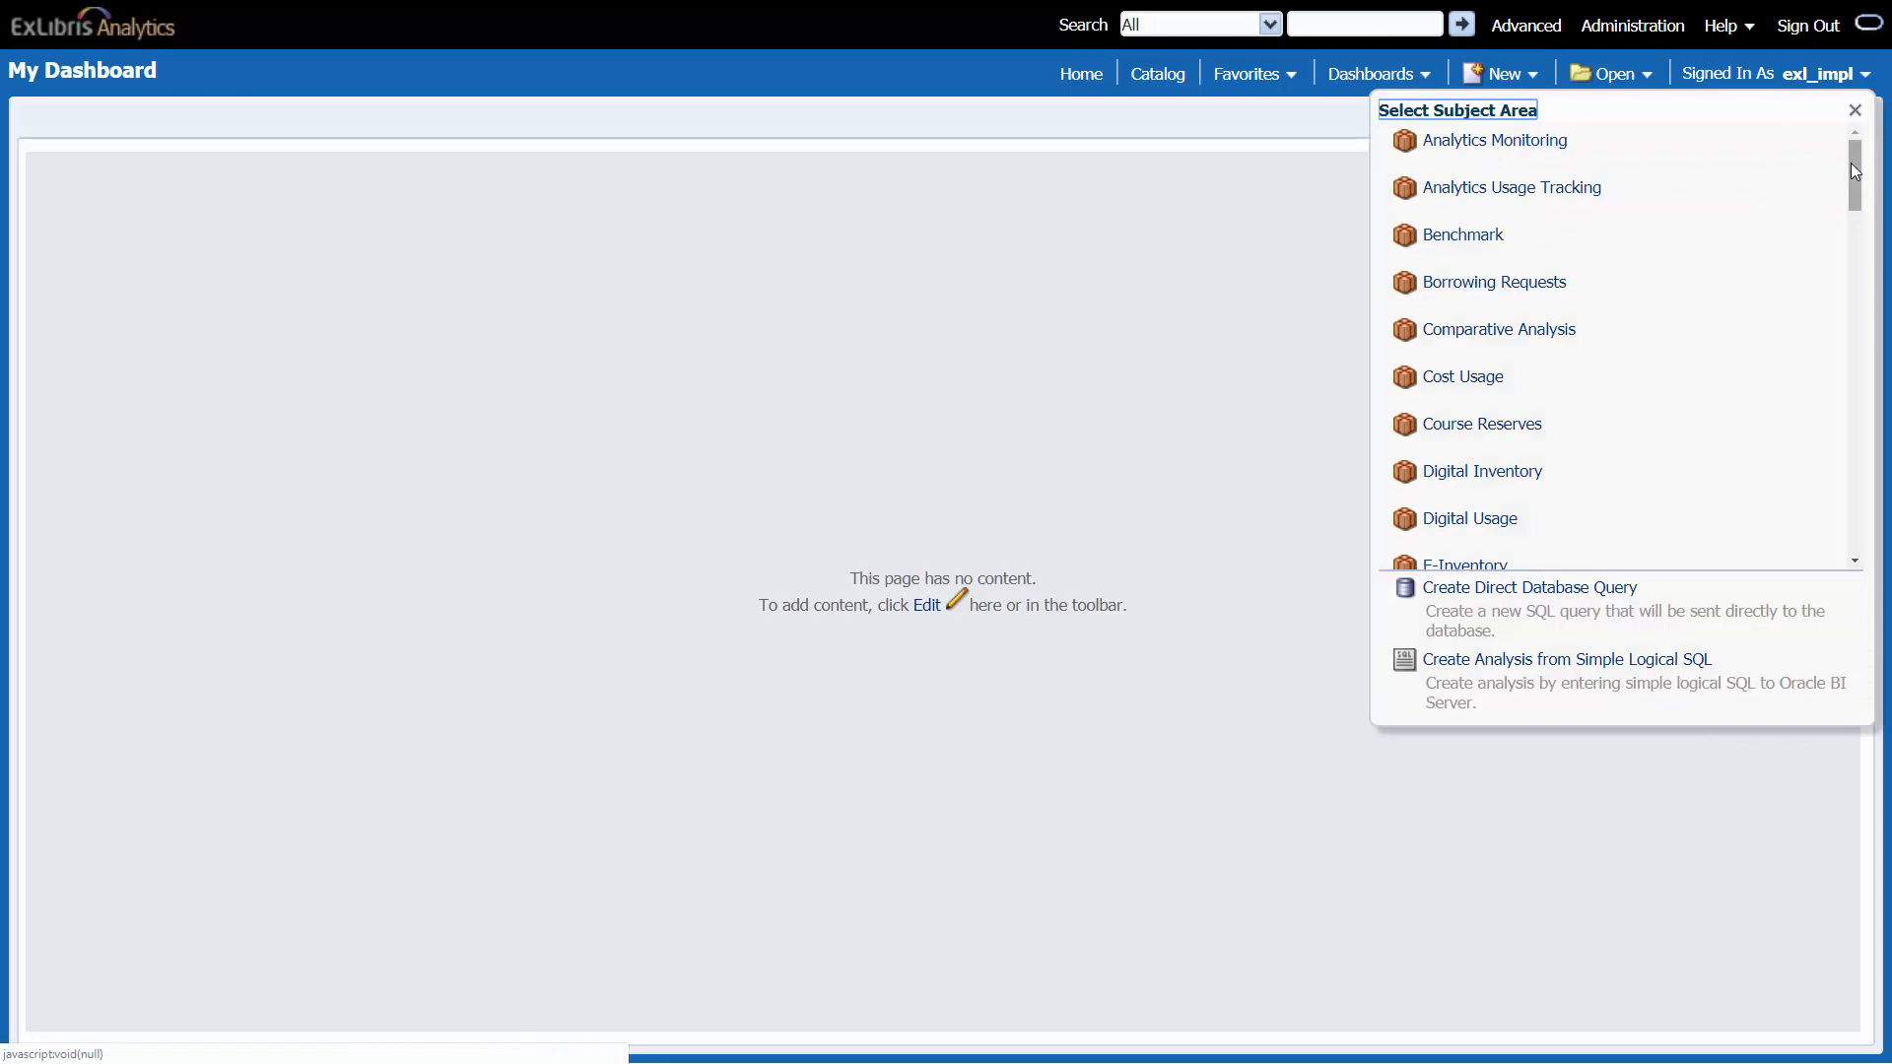
pyautogui.click(1855, 109)
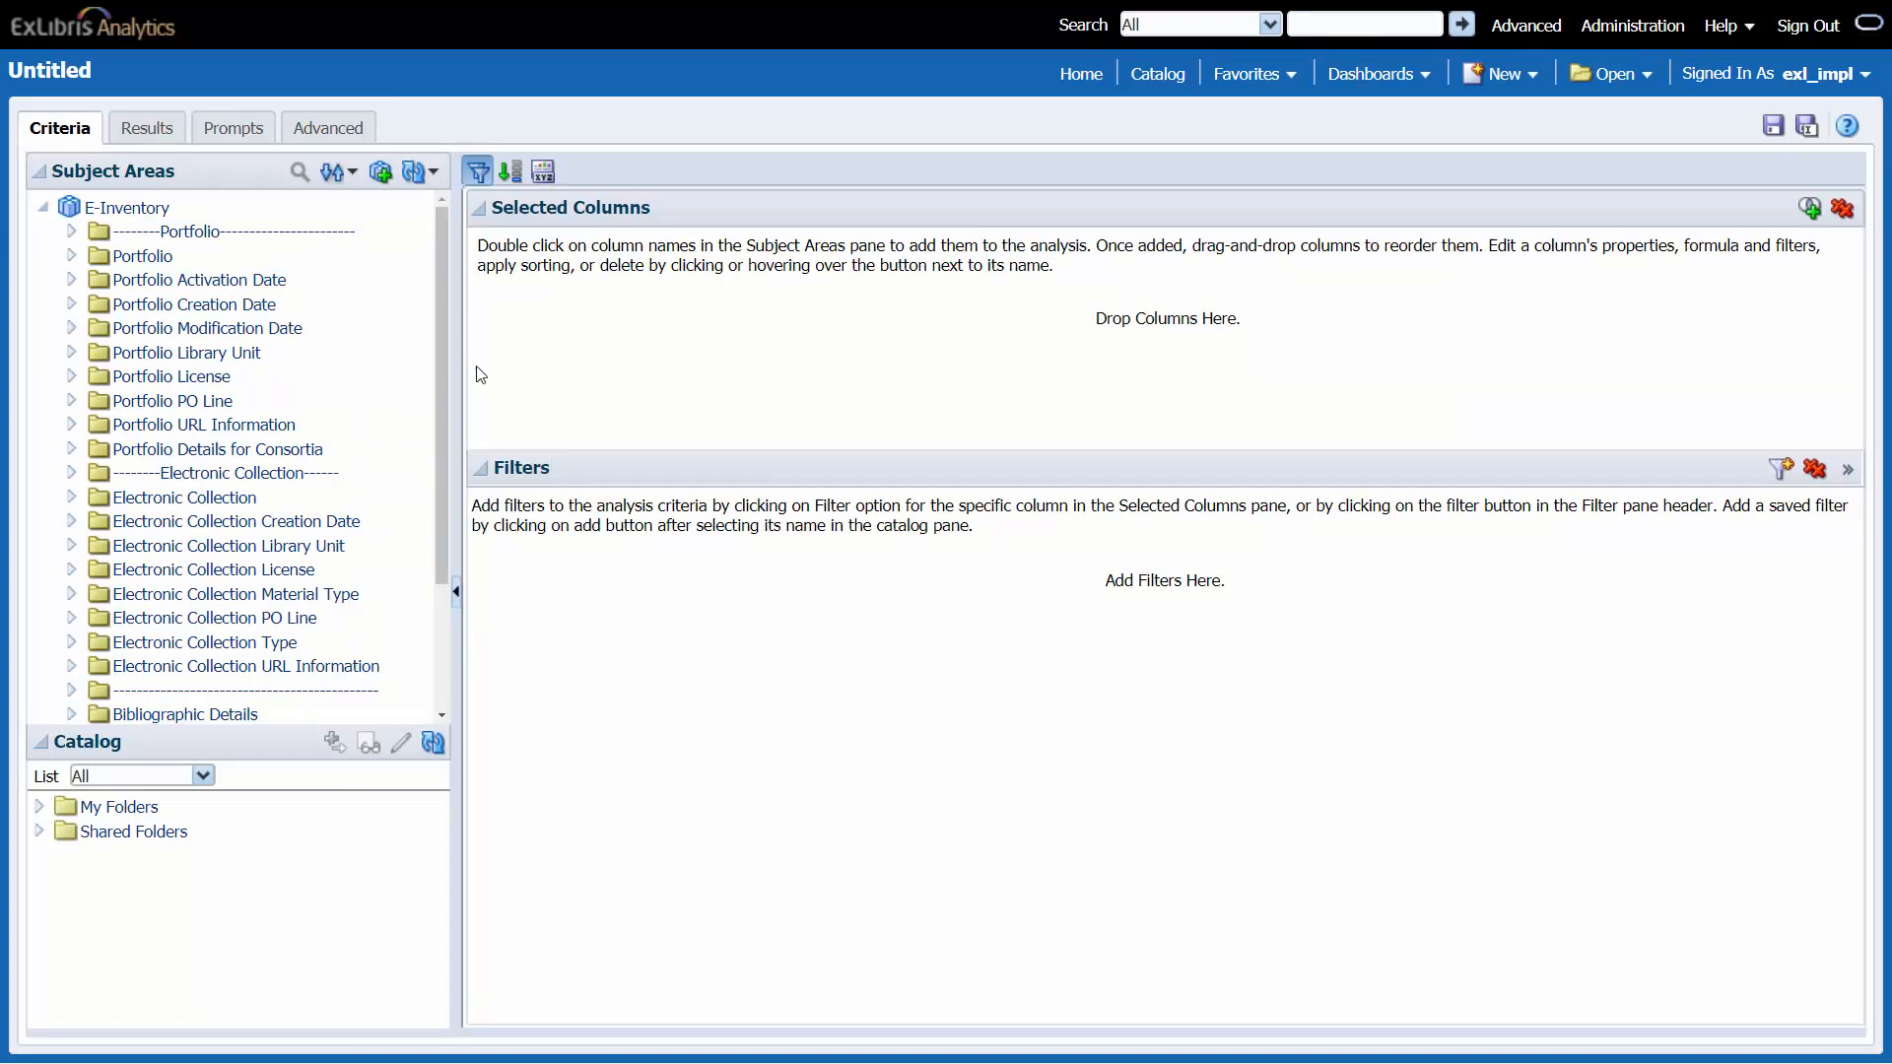
# - Scroll the subject area tree and expand the Electronic Collection URL Information folder
pyautogui.click(267, 666)
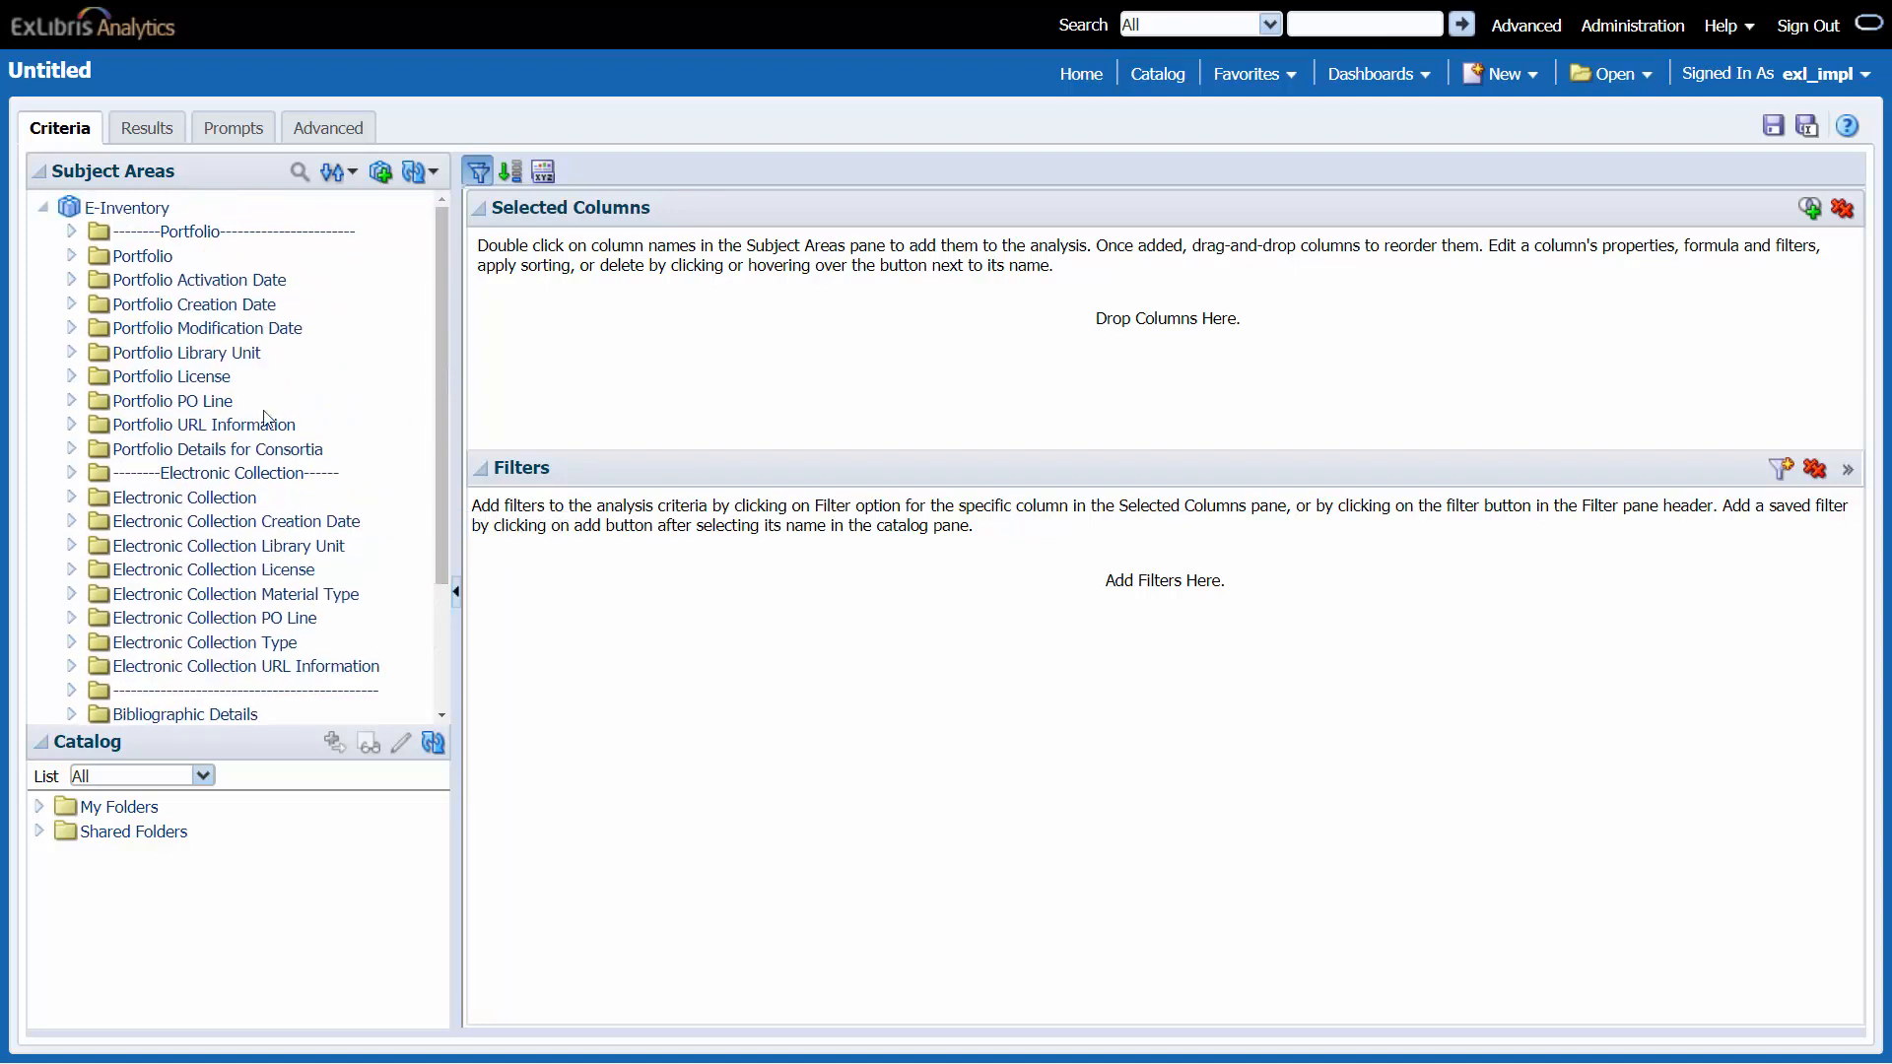
pyautogui.click(211, 424)
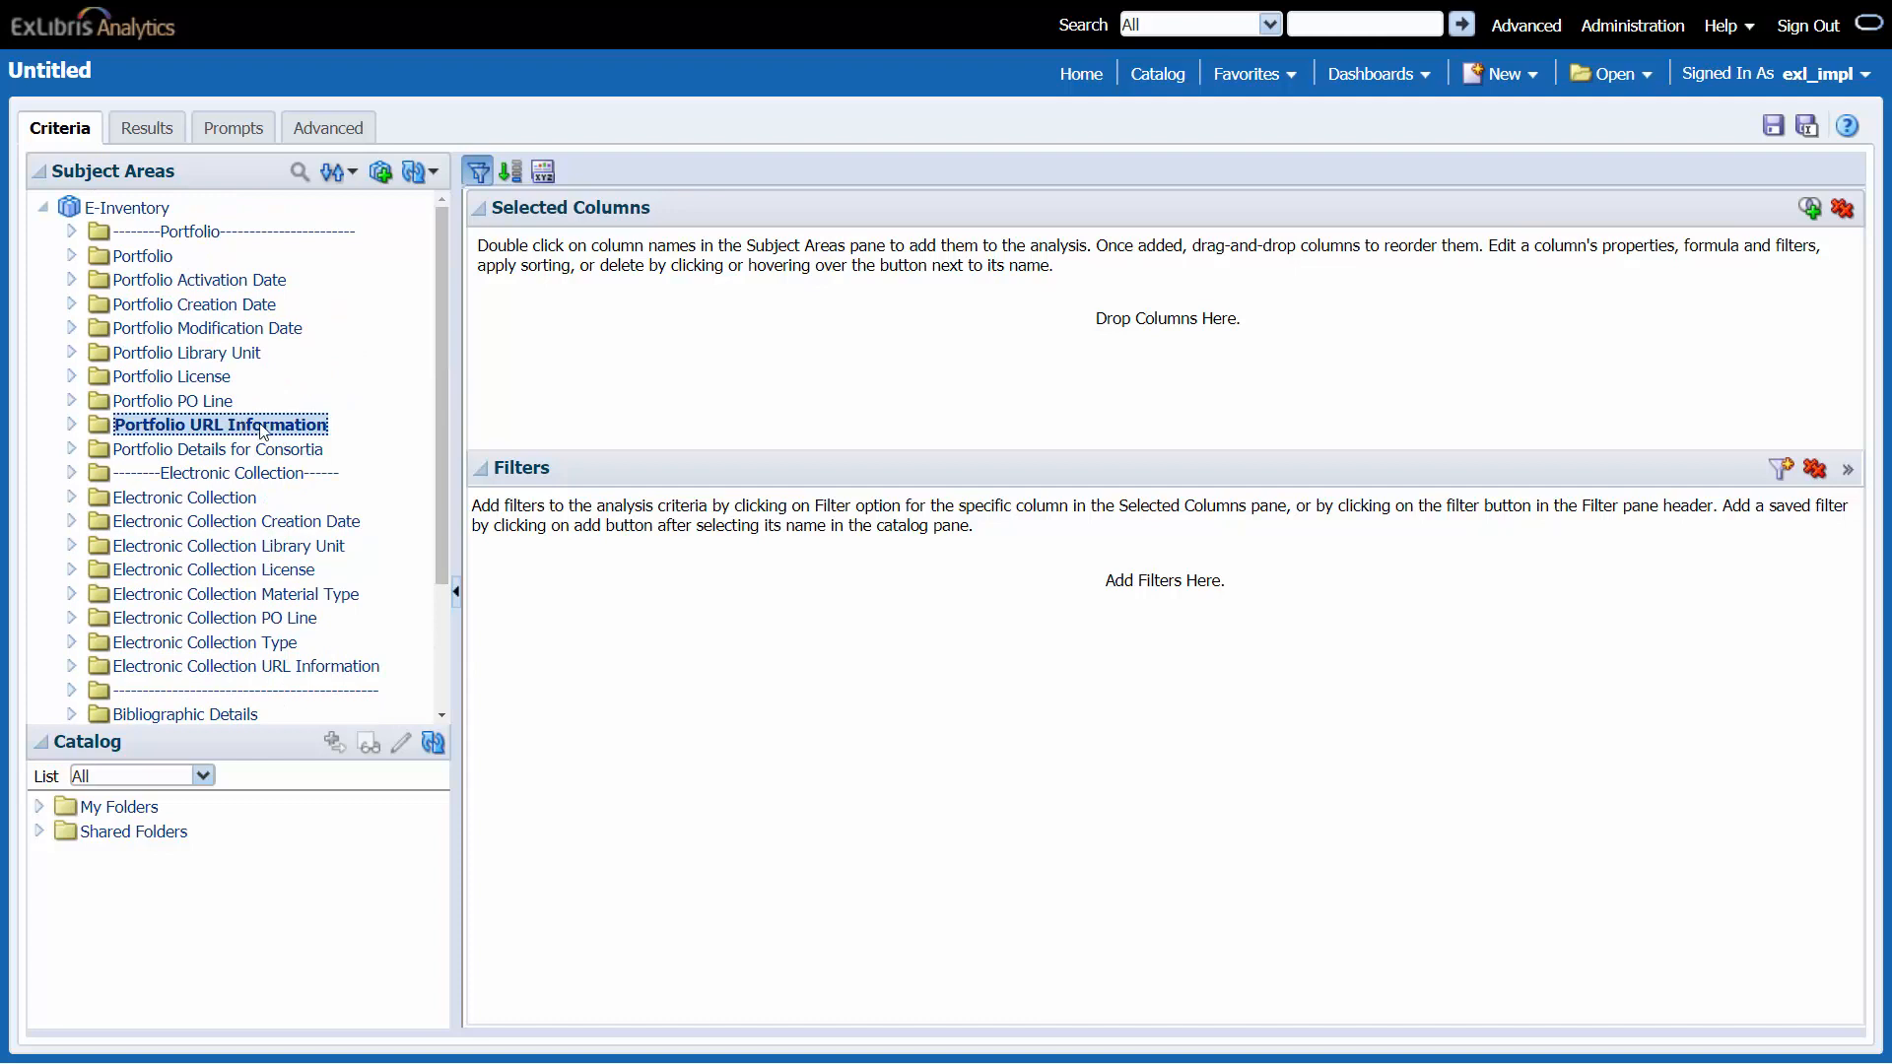
pyautogui.scroll(-3)
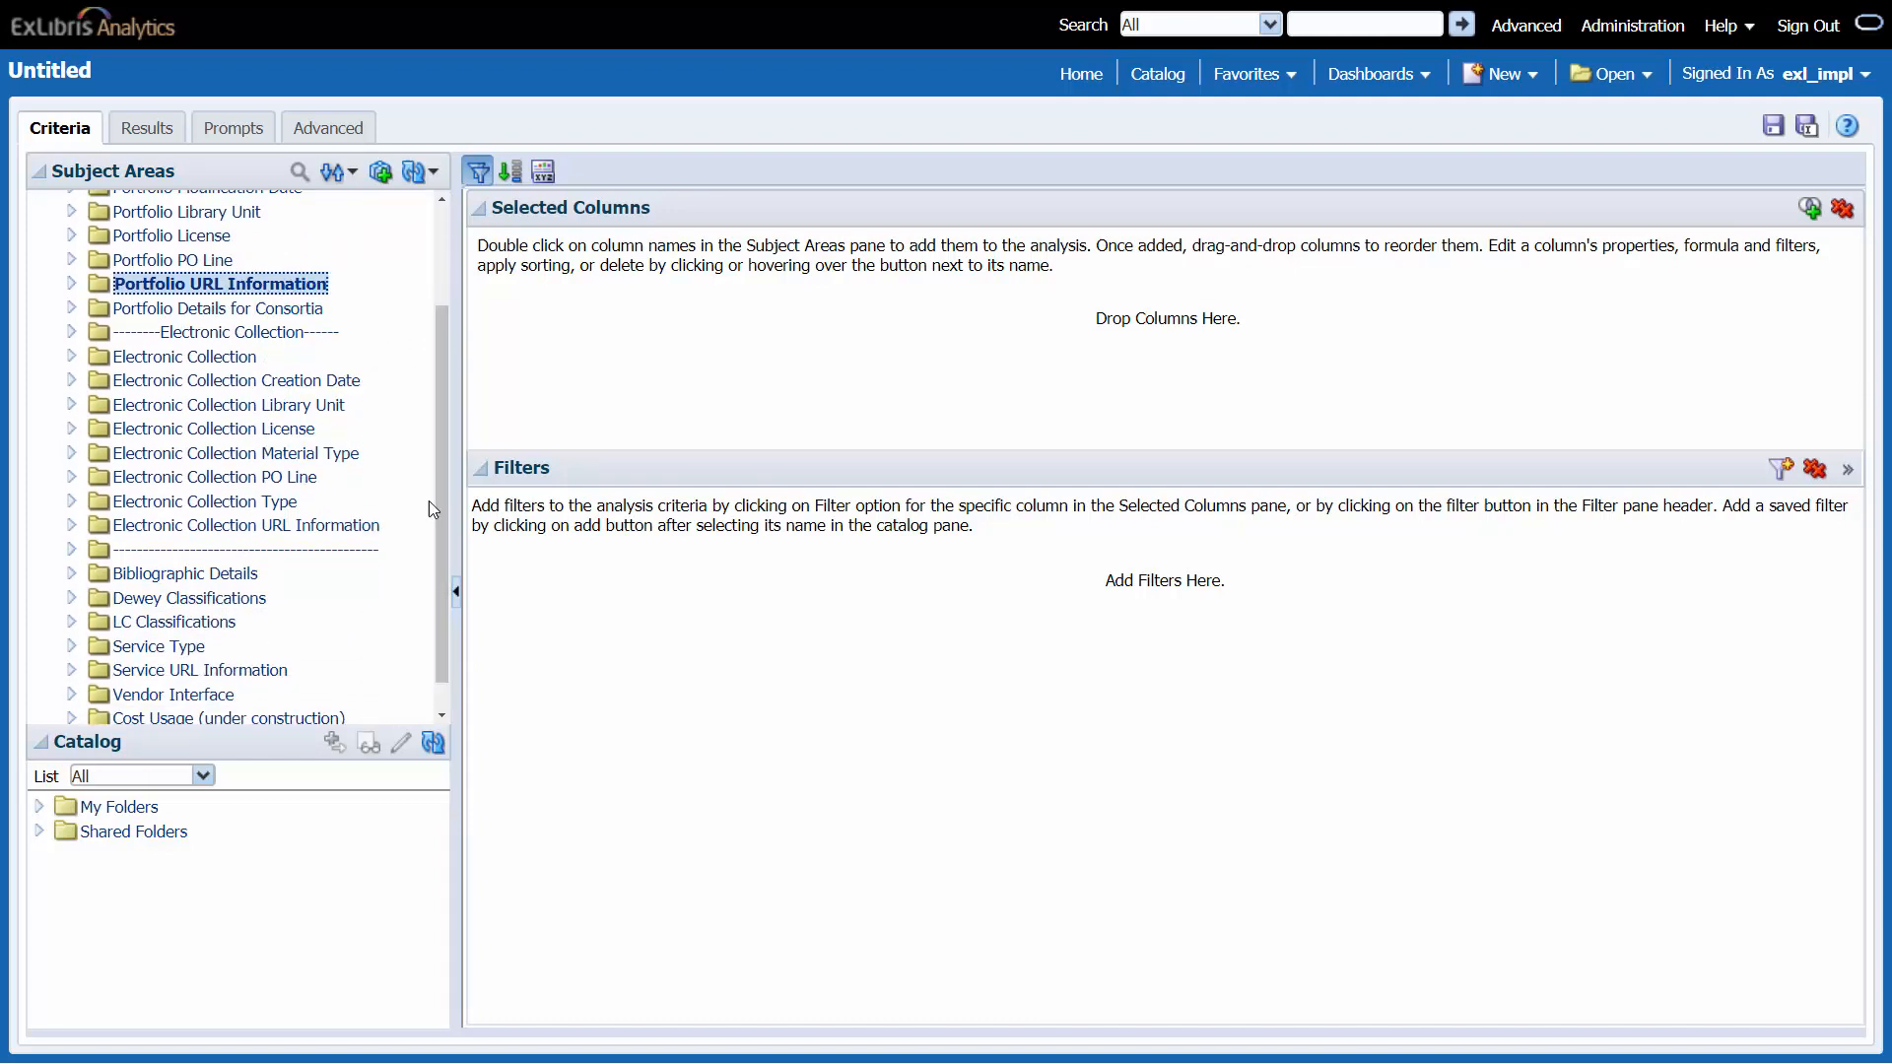
pyautogui.click(72, 525)
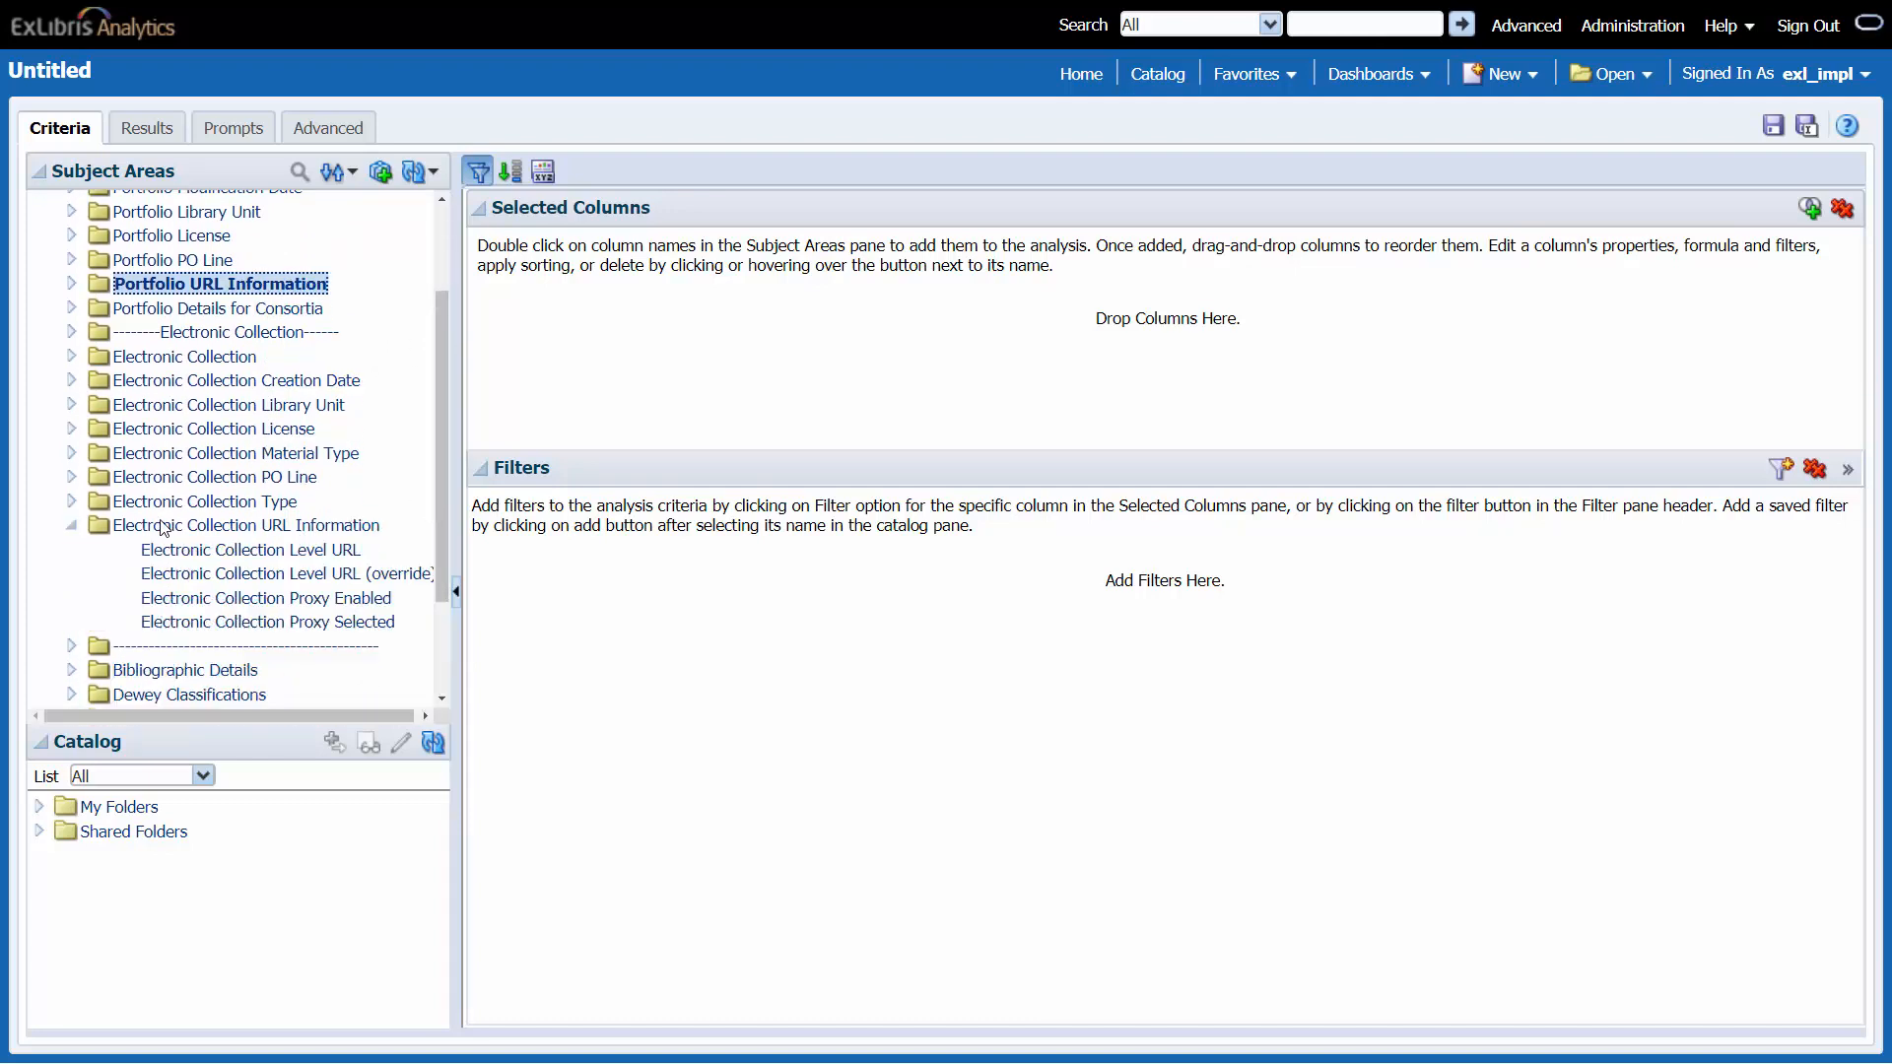
pyautogui.scroll(-3)
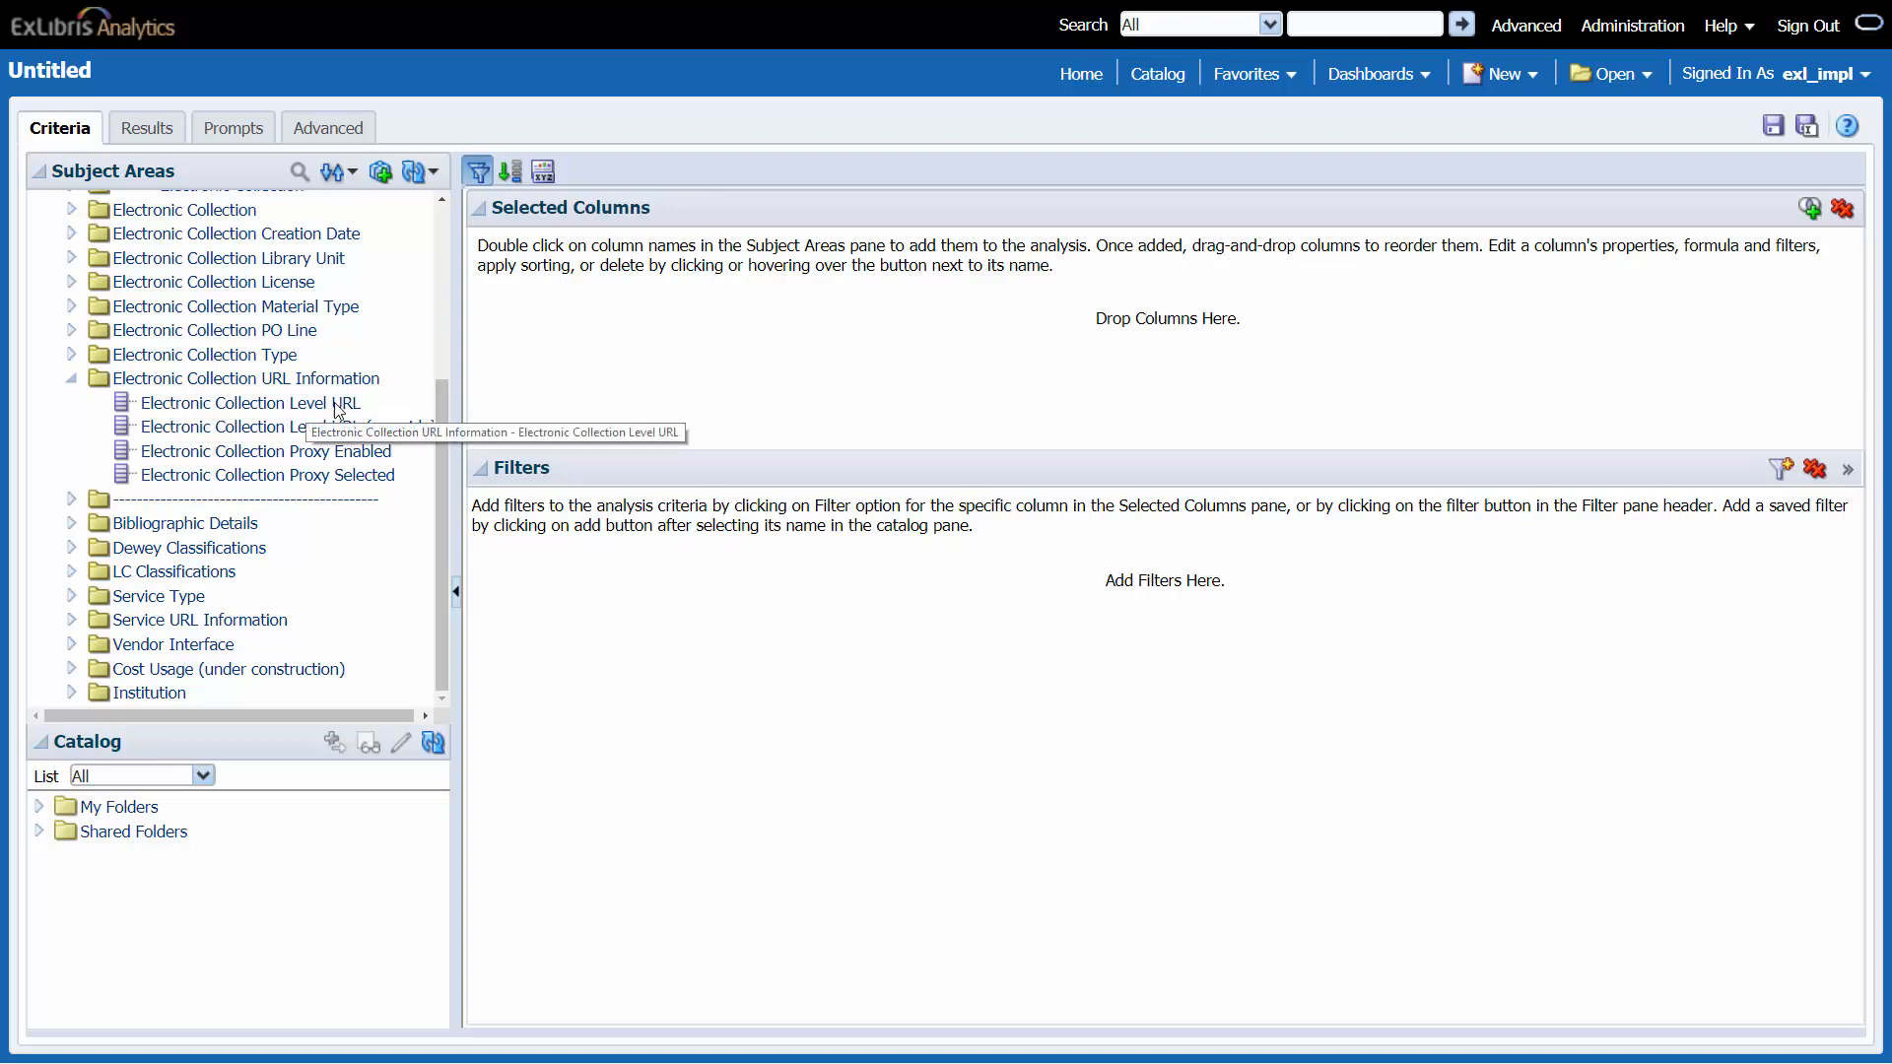
pyautogui.moveTo(293, 444)
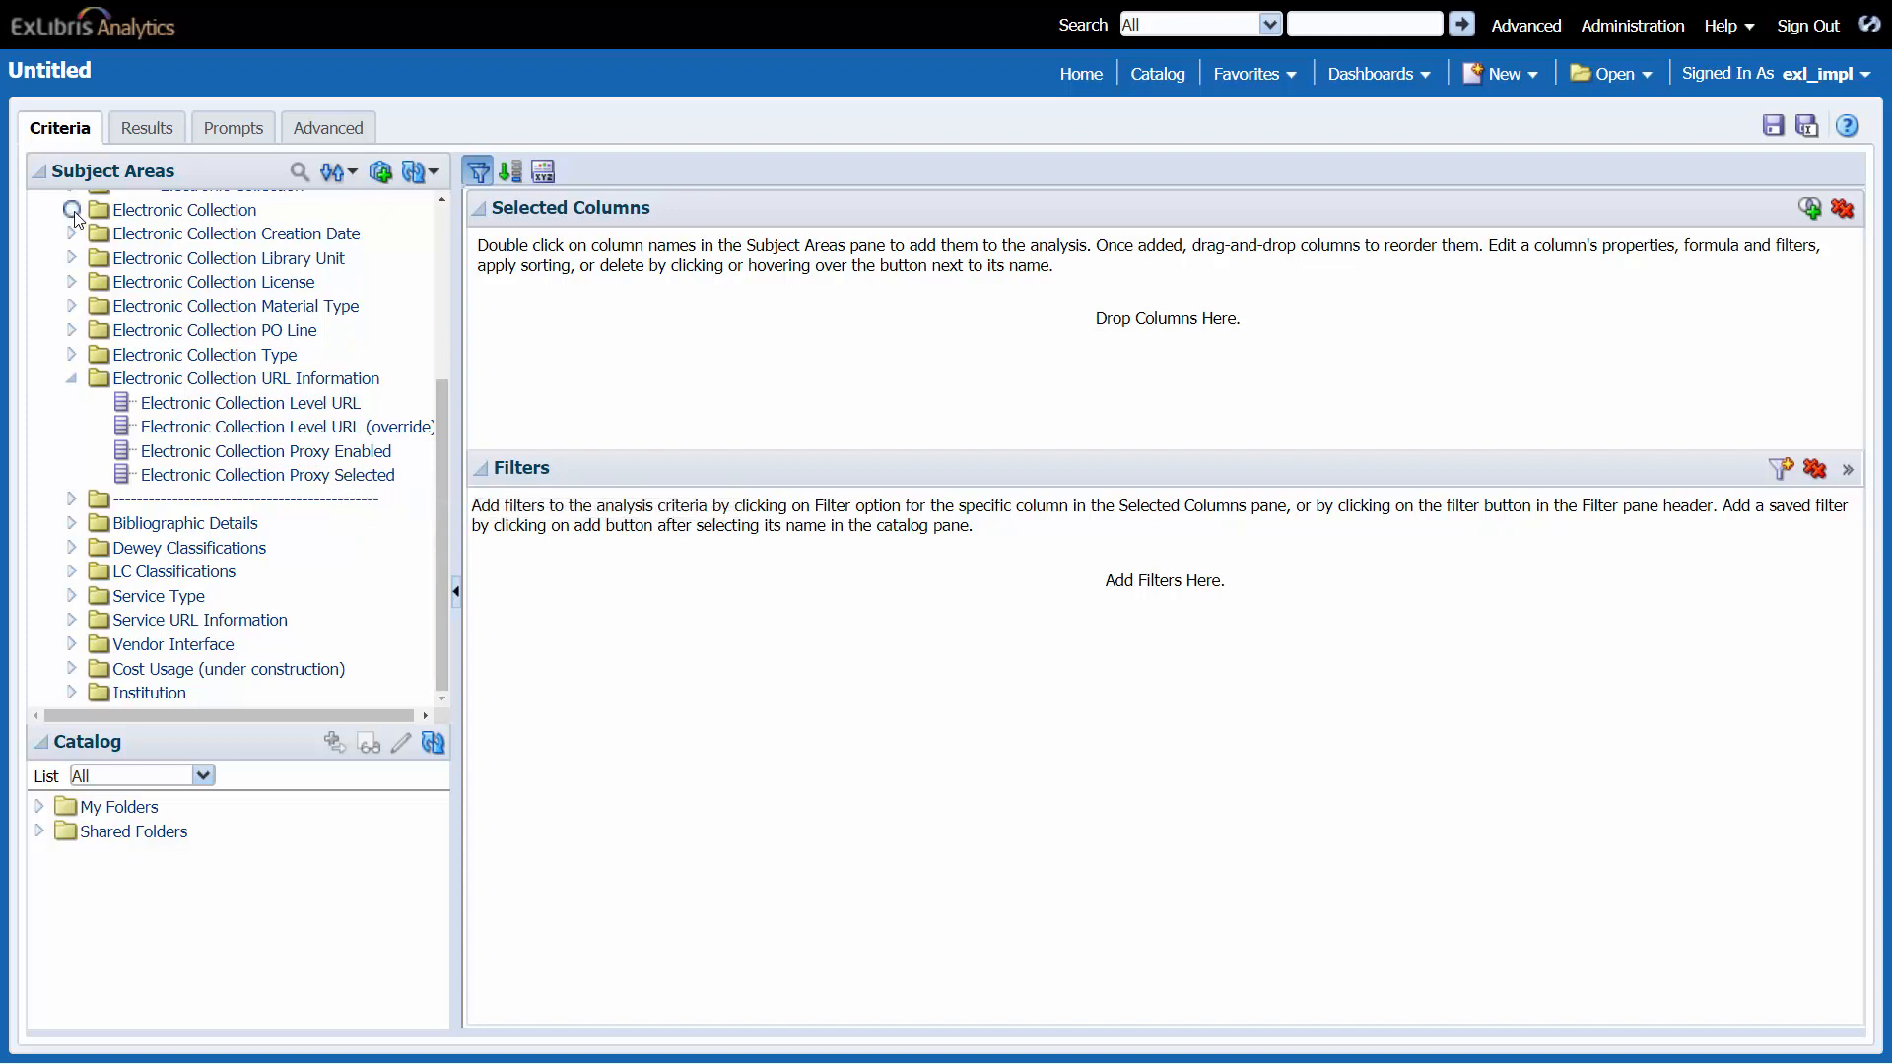
# - Add Electronic Collection Id and Electronic Collection Level URL (override) columns, preview results, return to Criteria
pyautogui.click(71, 209)
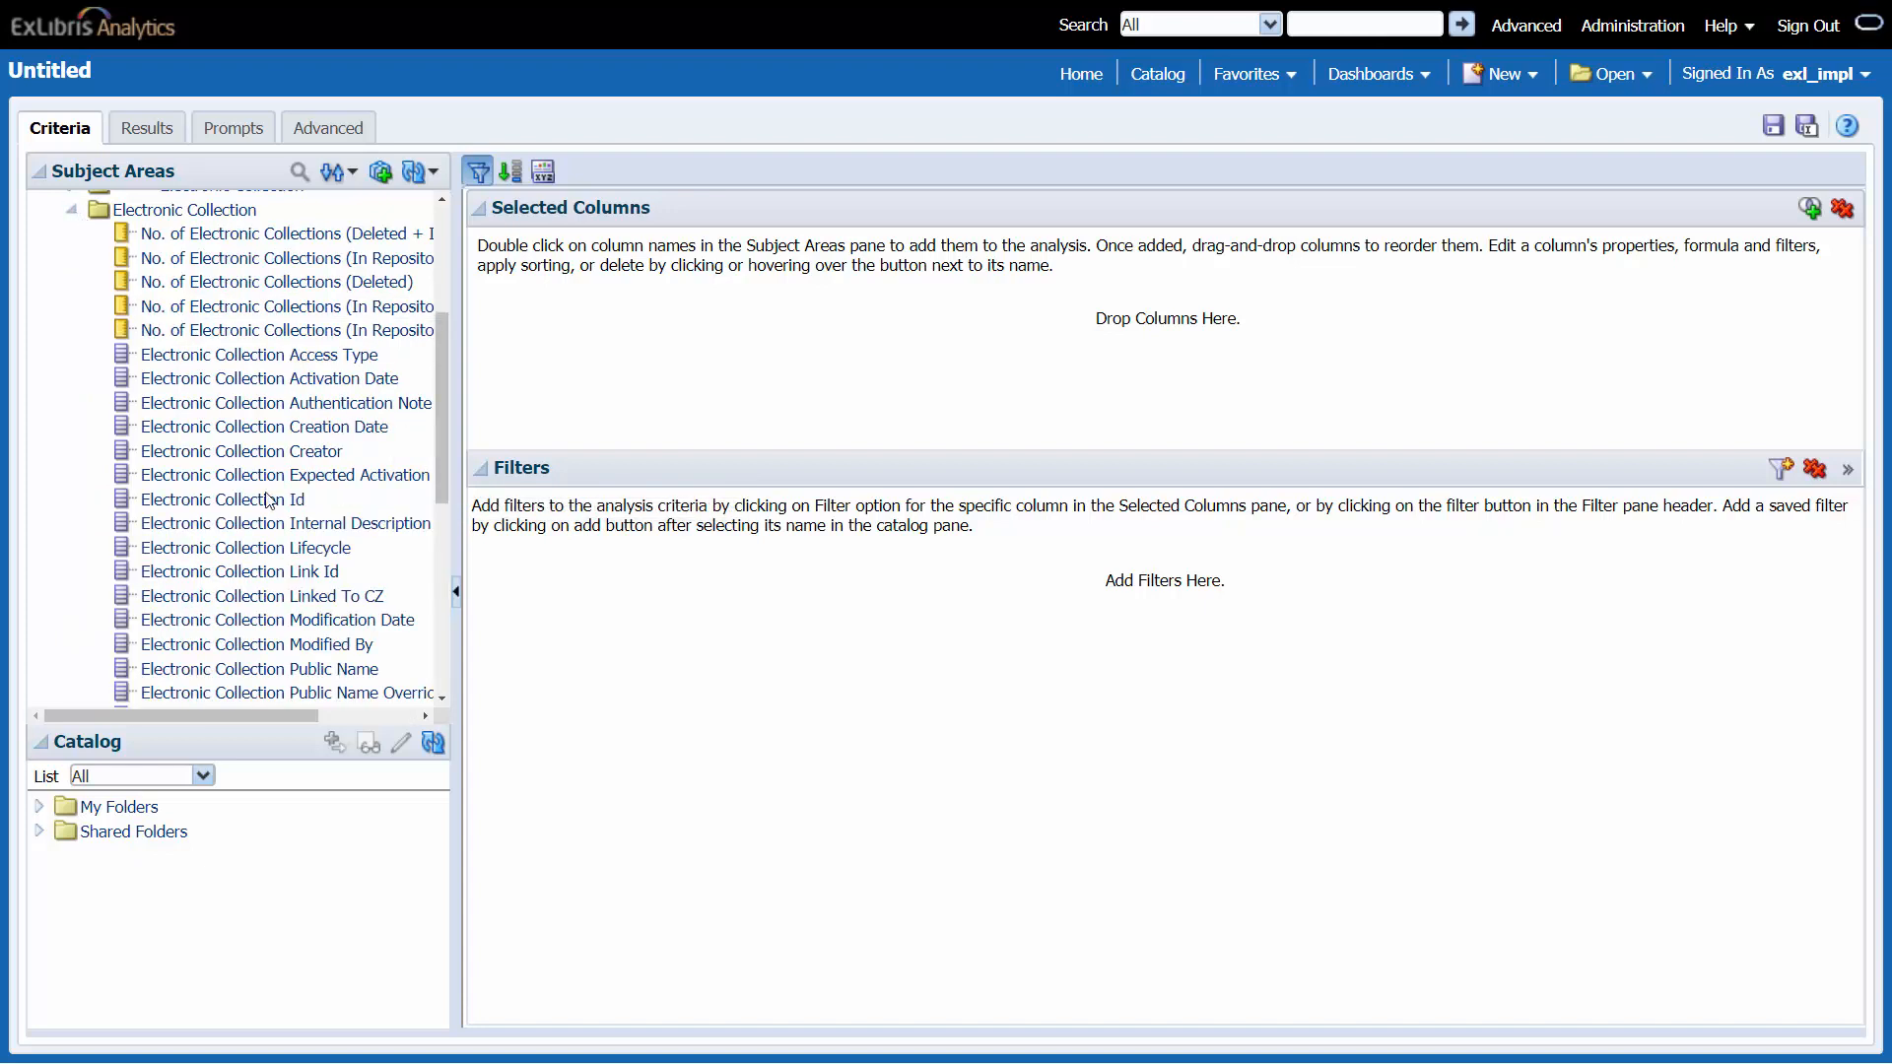
pyautogui.doubleClick(224, 499)
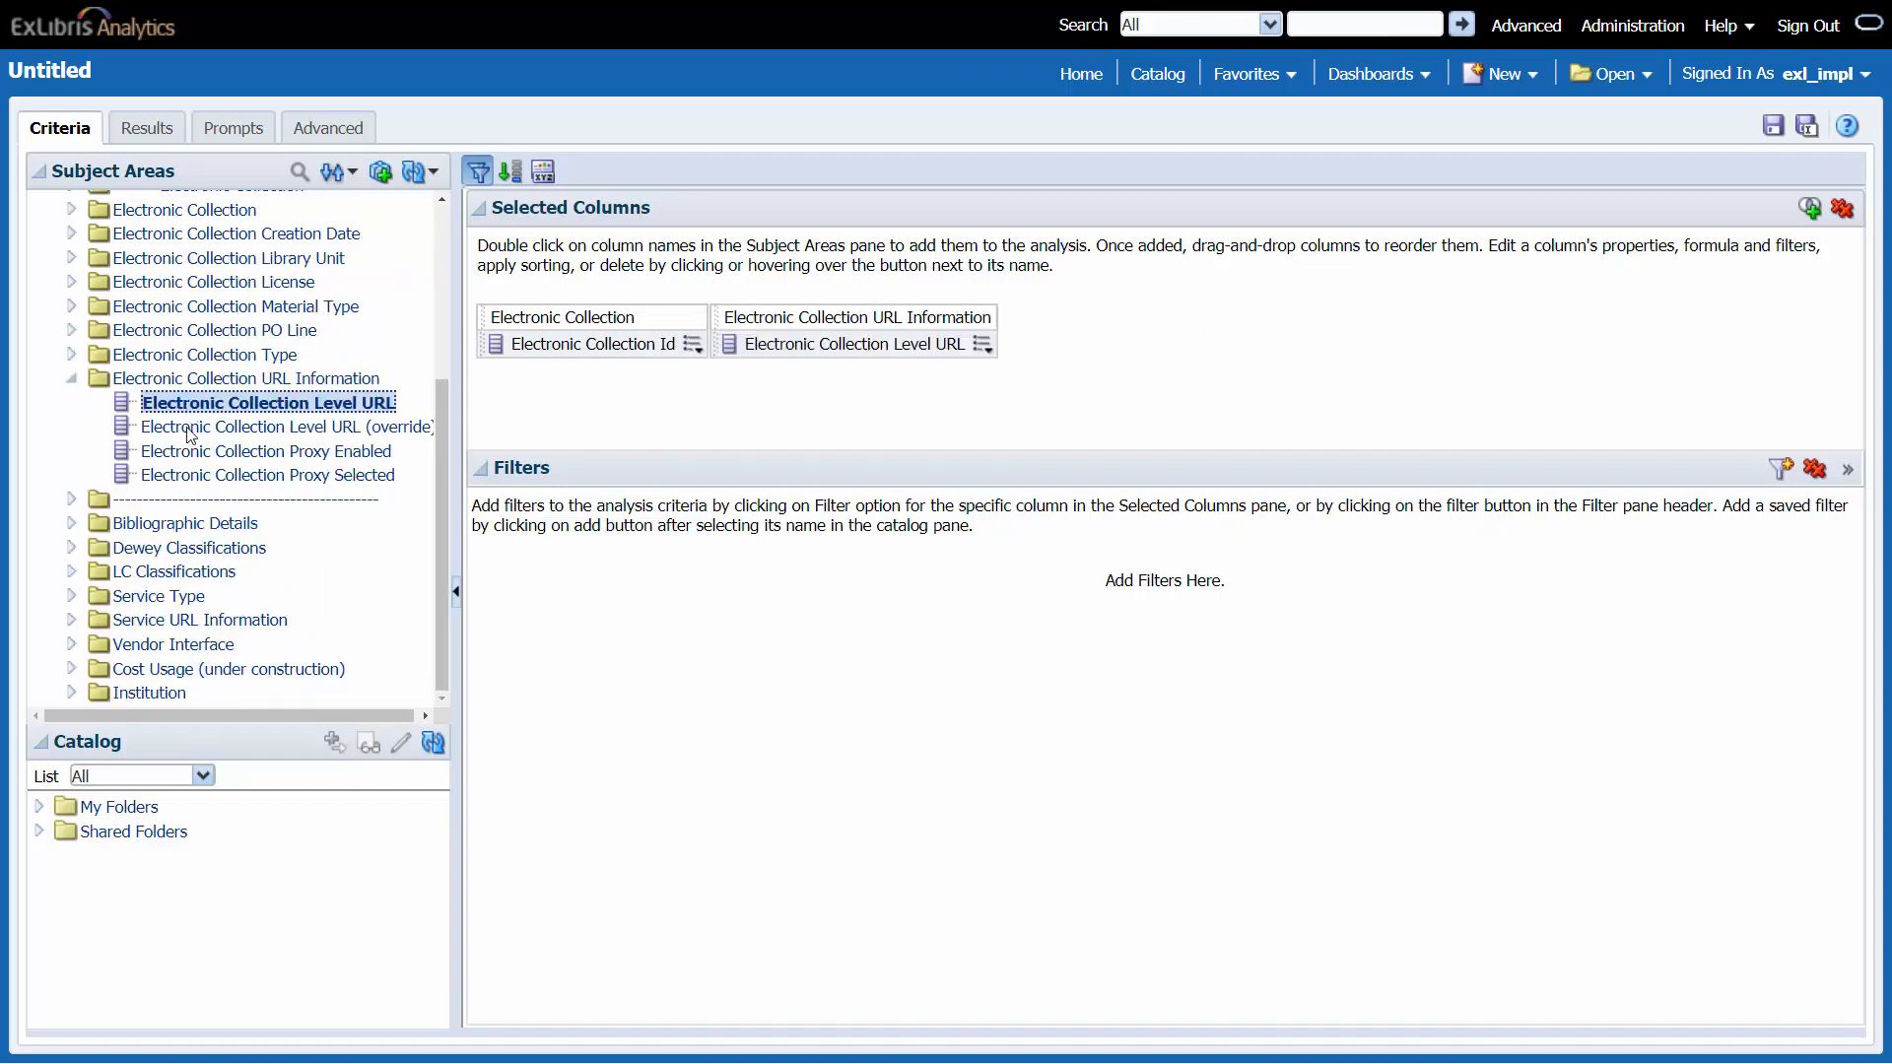
pyautogui.doubleClick(264, 450)
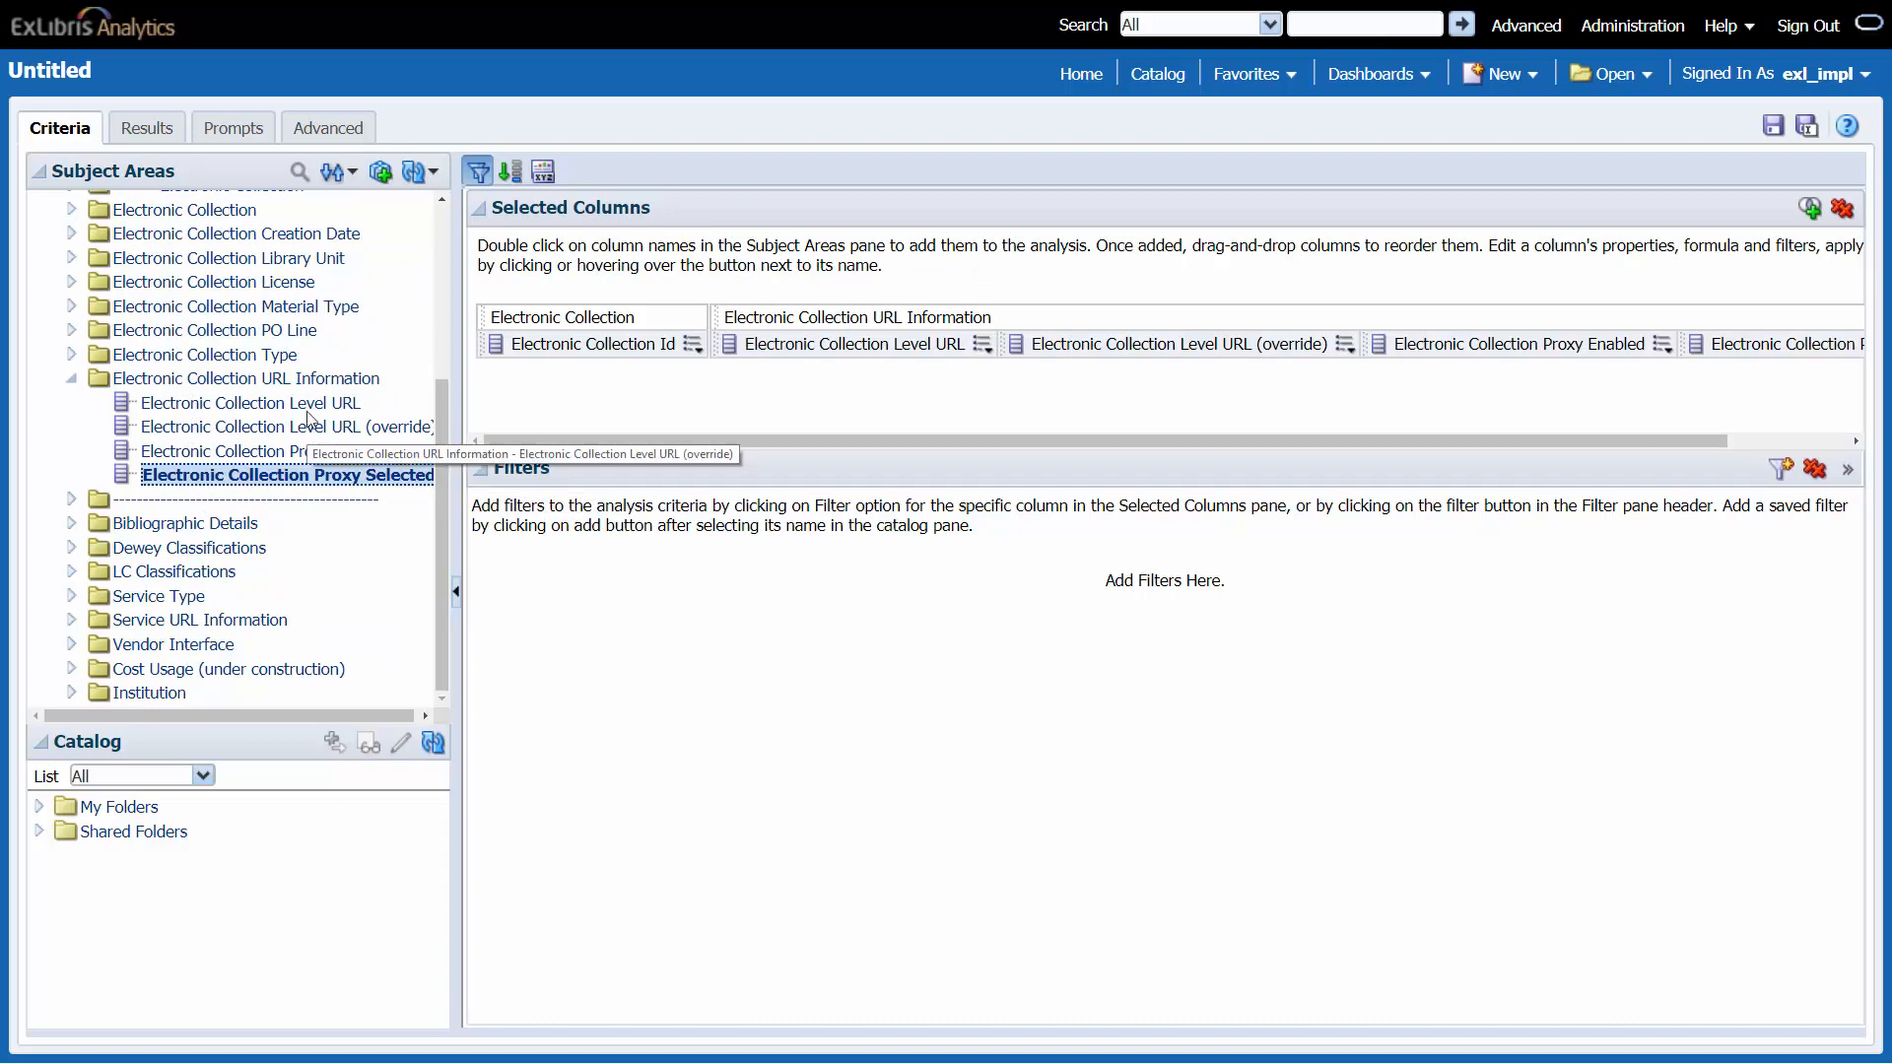
pyautogui.click(141, 128)
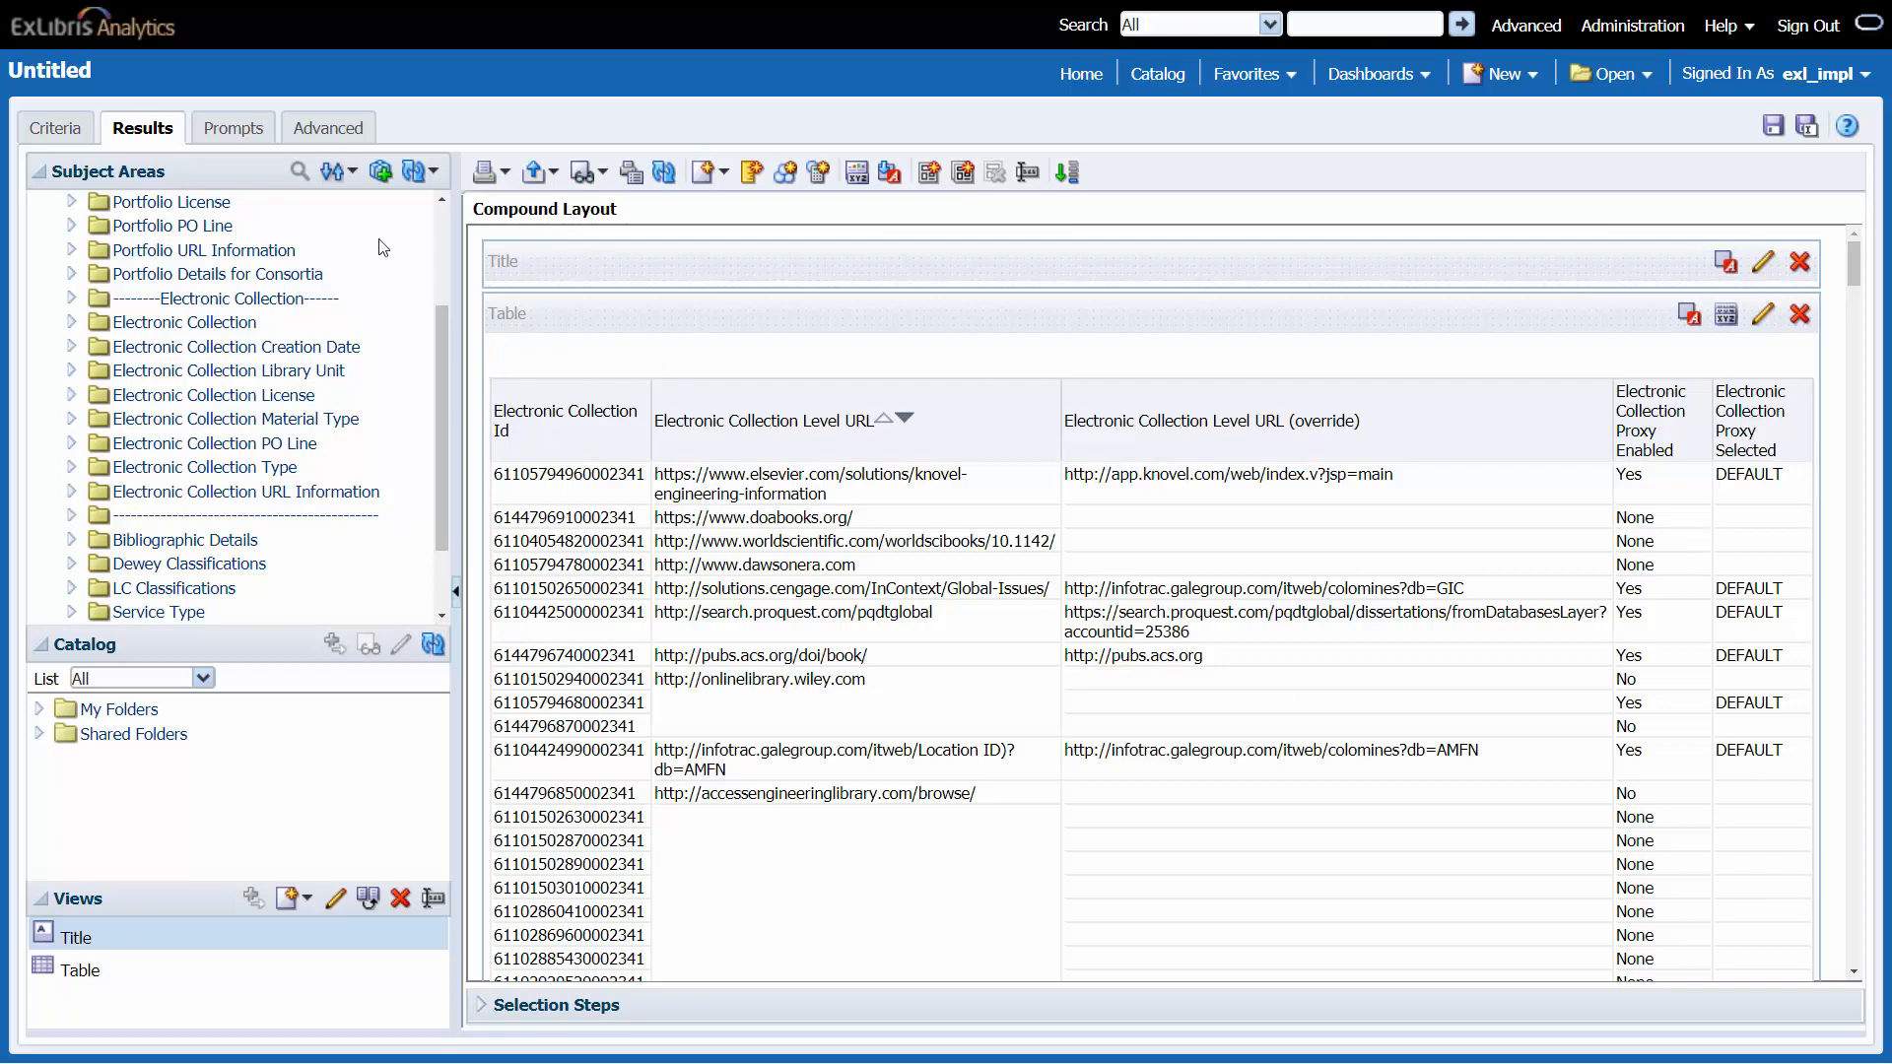
pyautogui.click(58, 128)
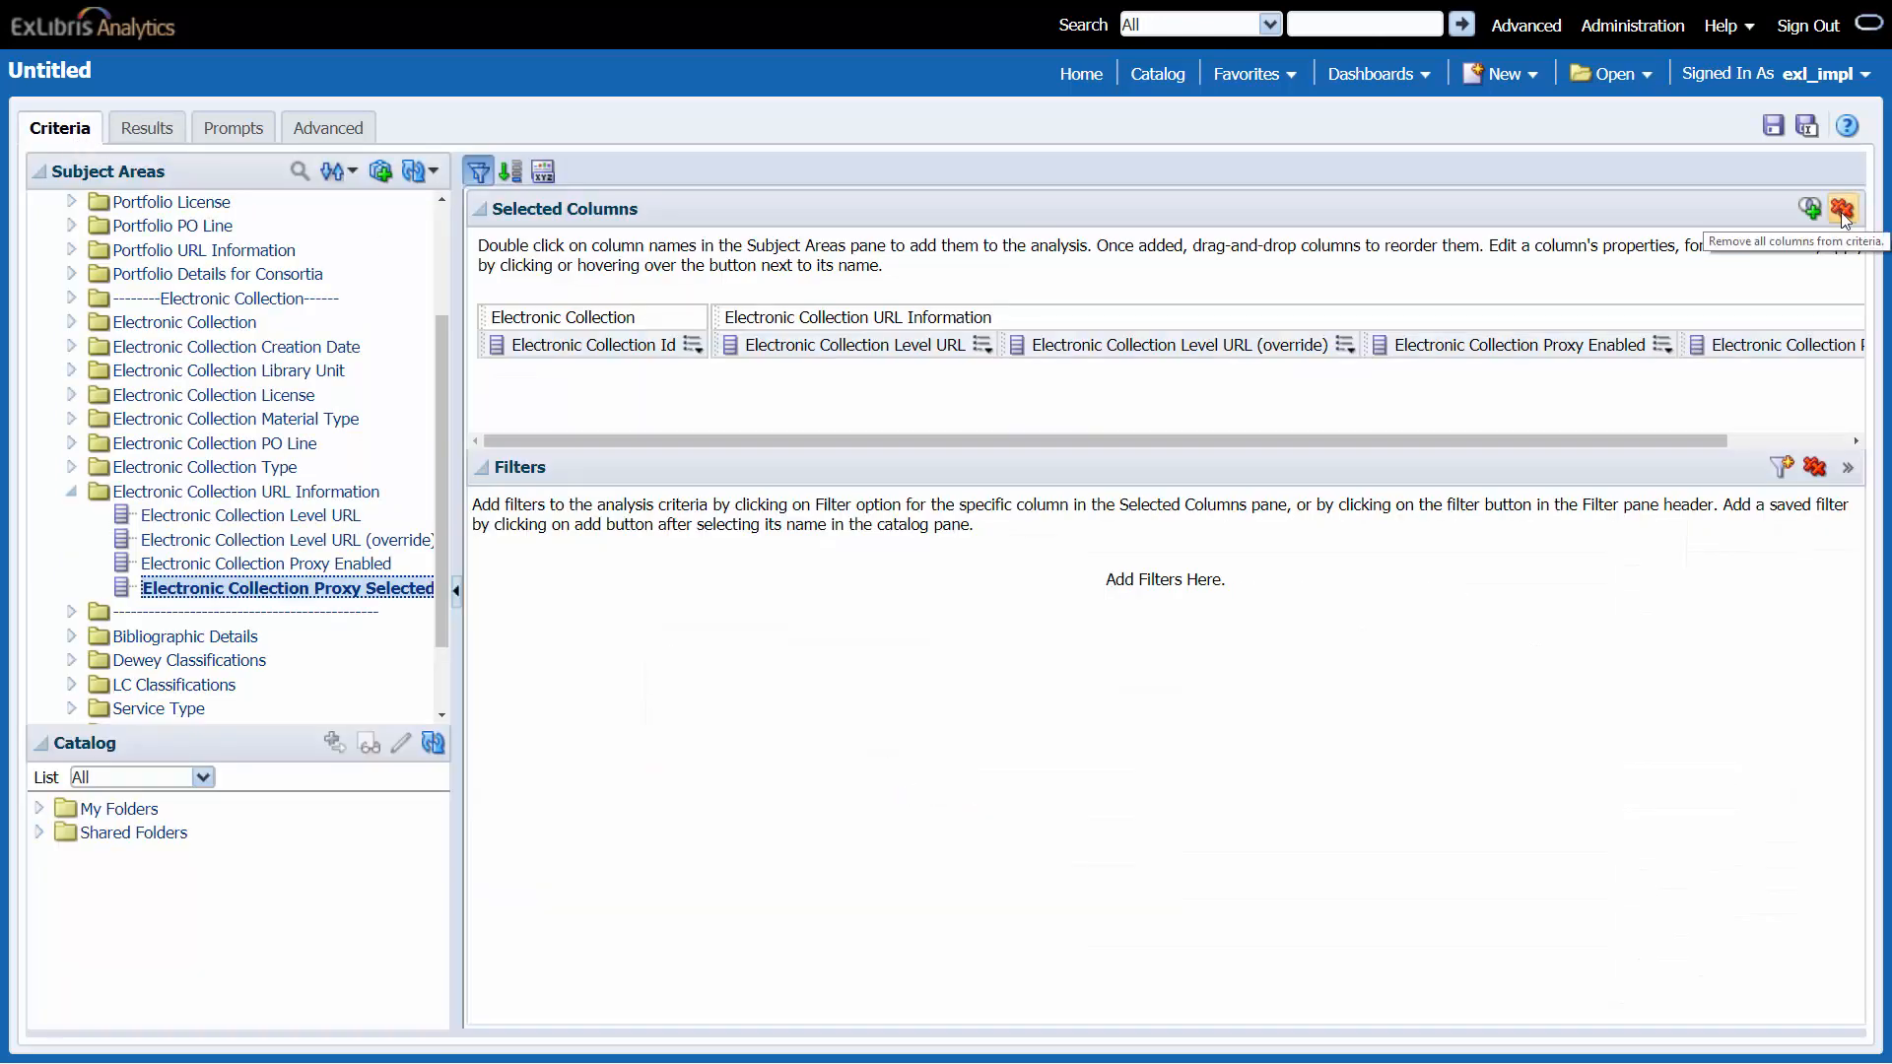
# - Remove all columns from the analysis
pyautogui.click(1843, 208)
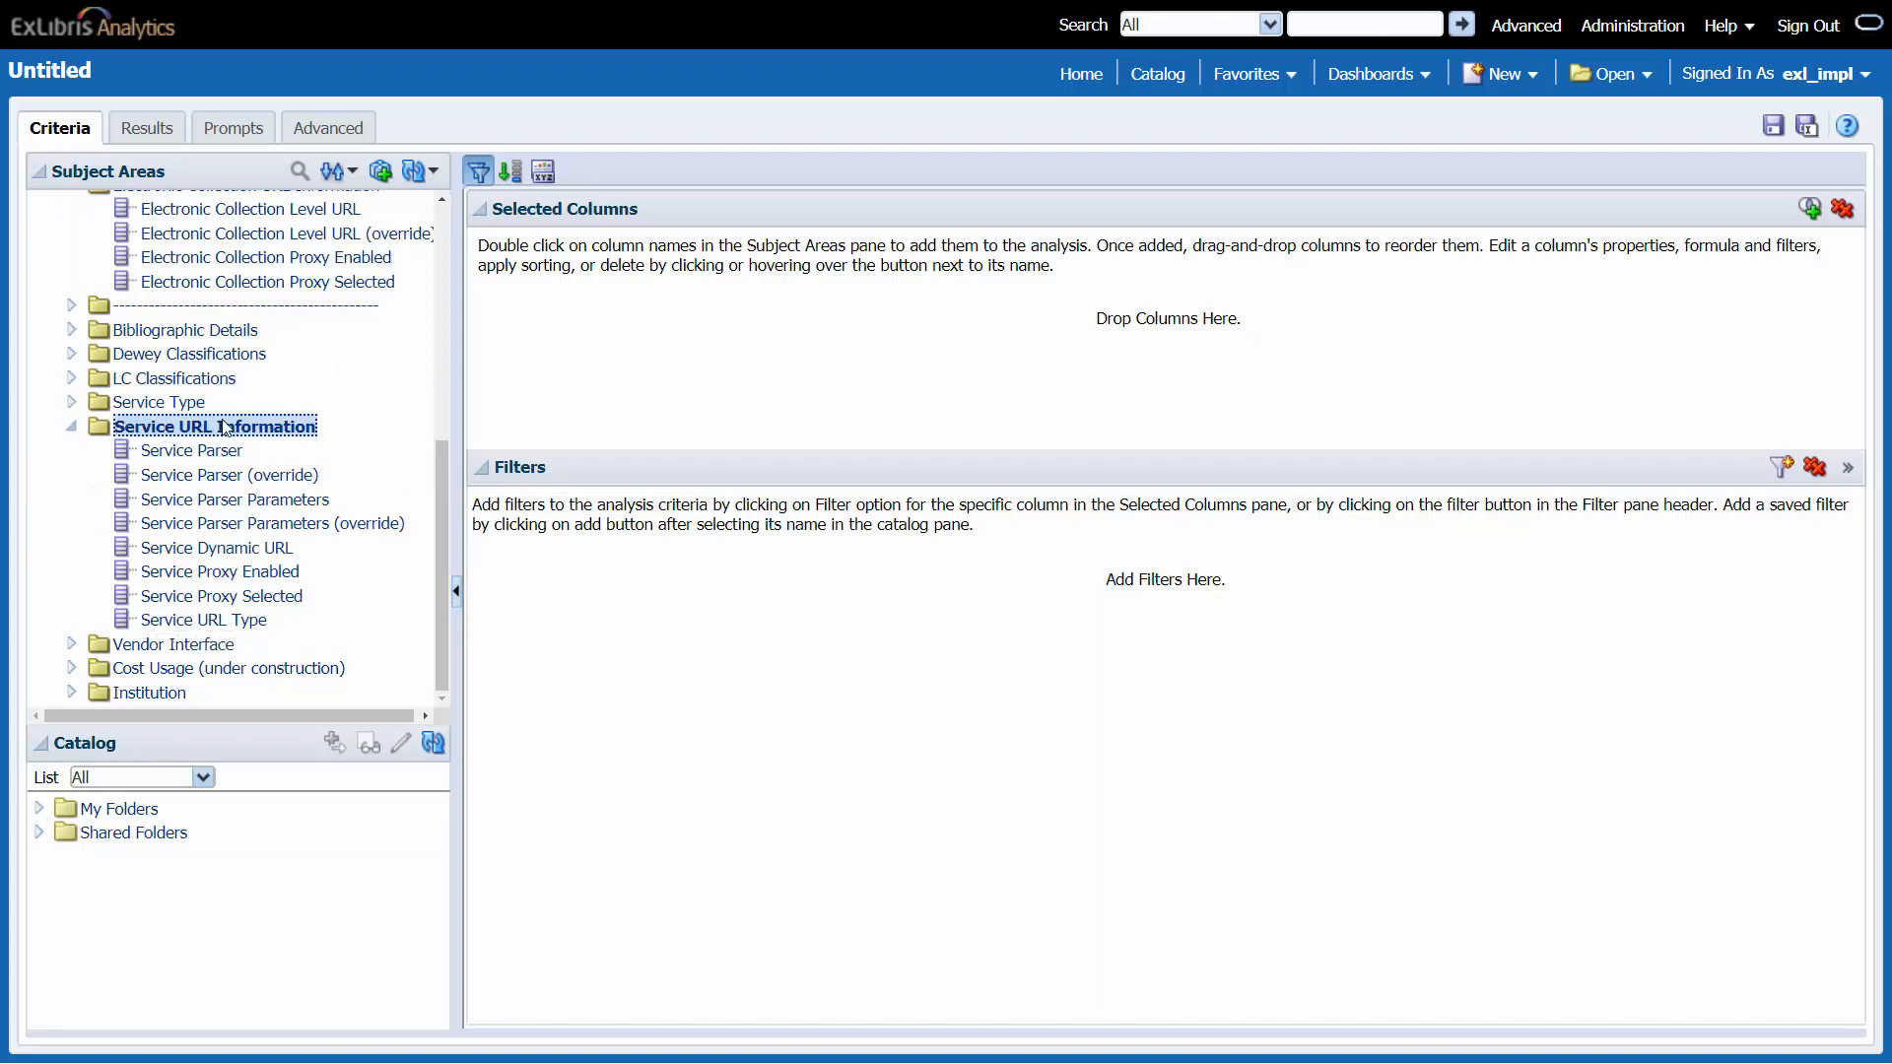
pyautogui.moveTo(193, 450)
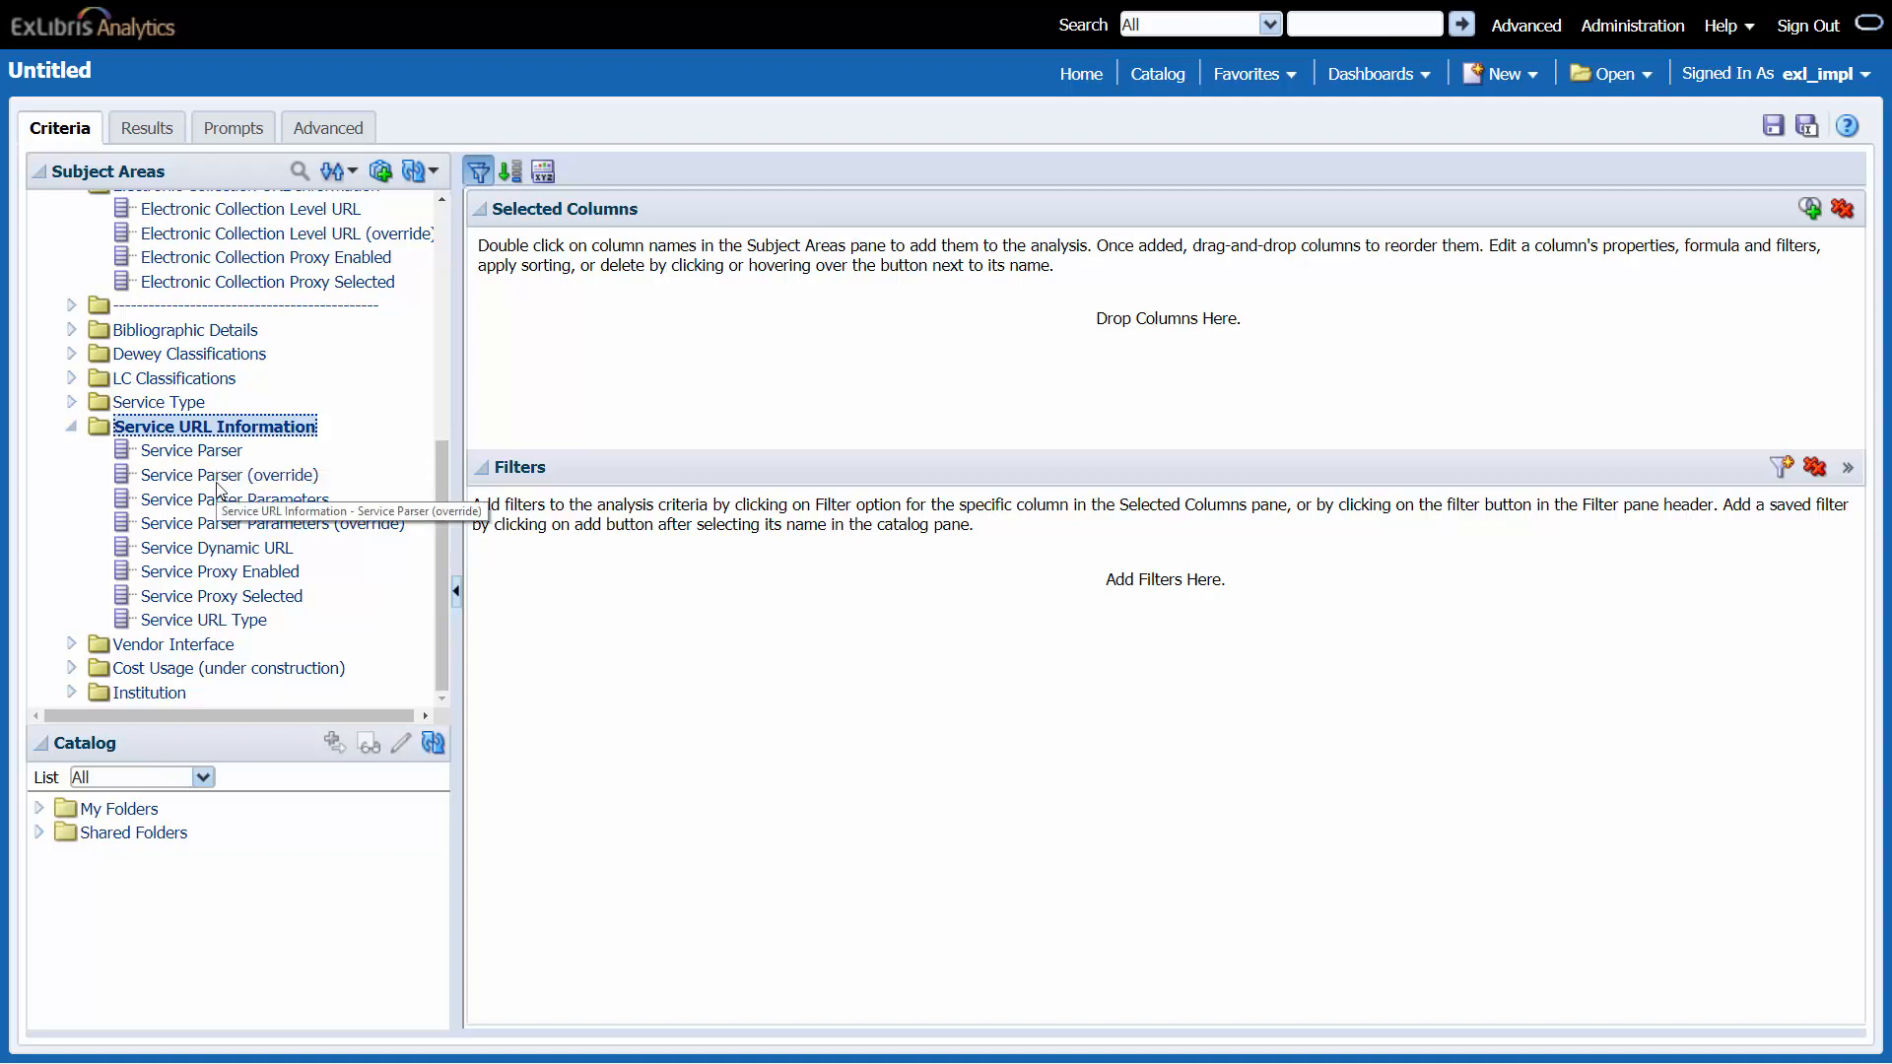
pyautogui.moveTo(234, 499)
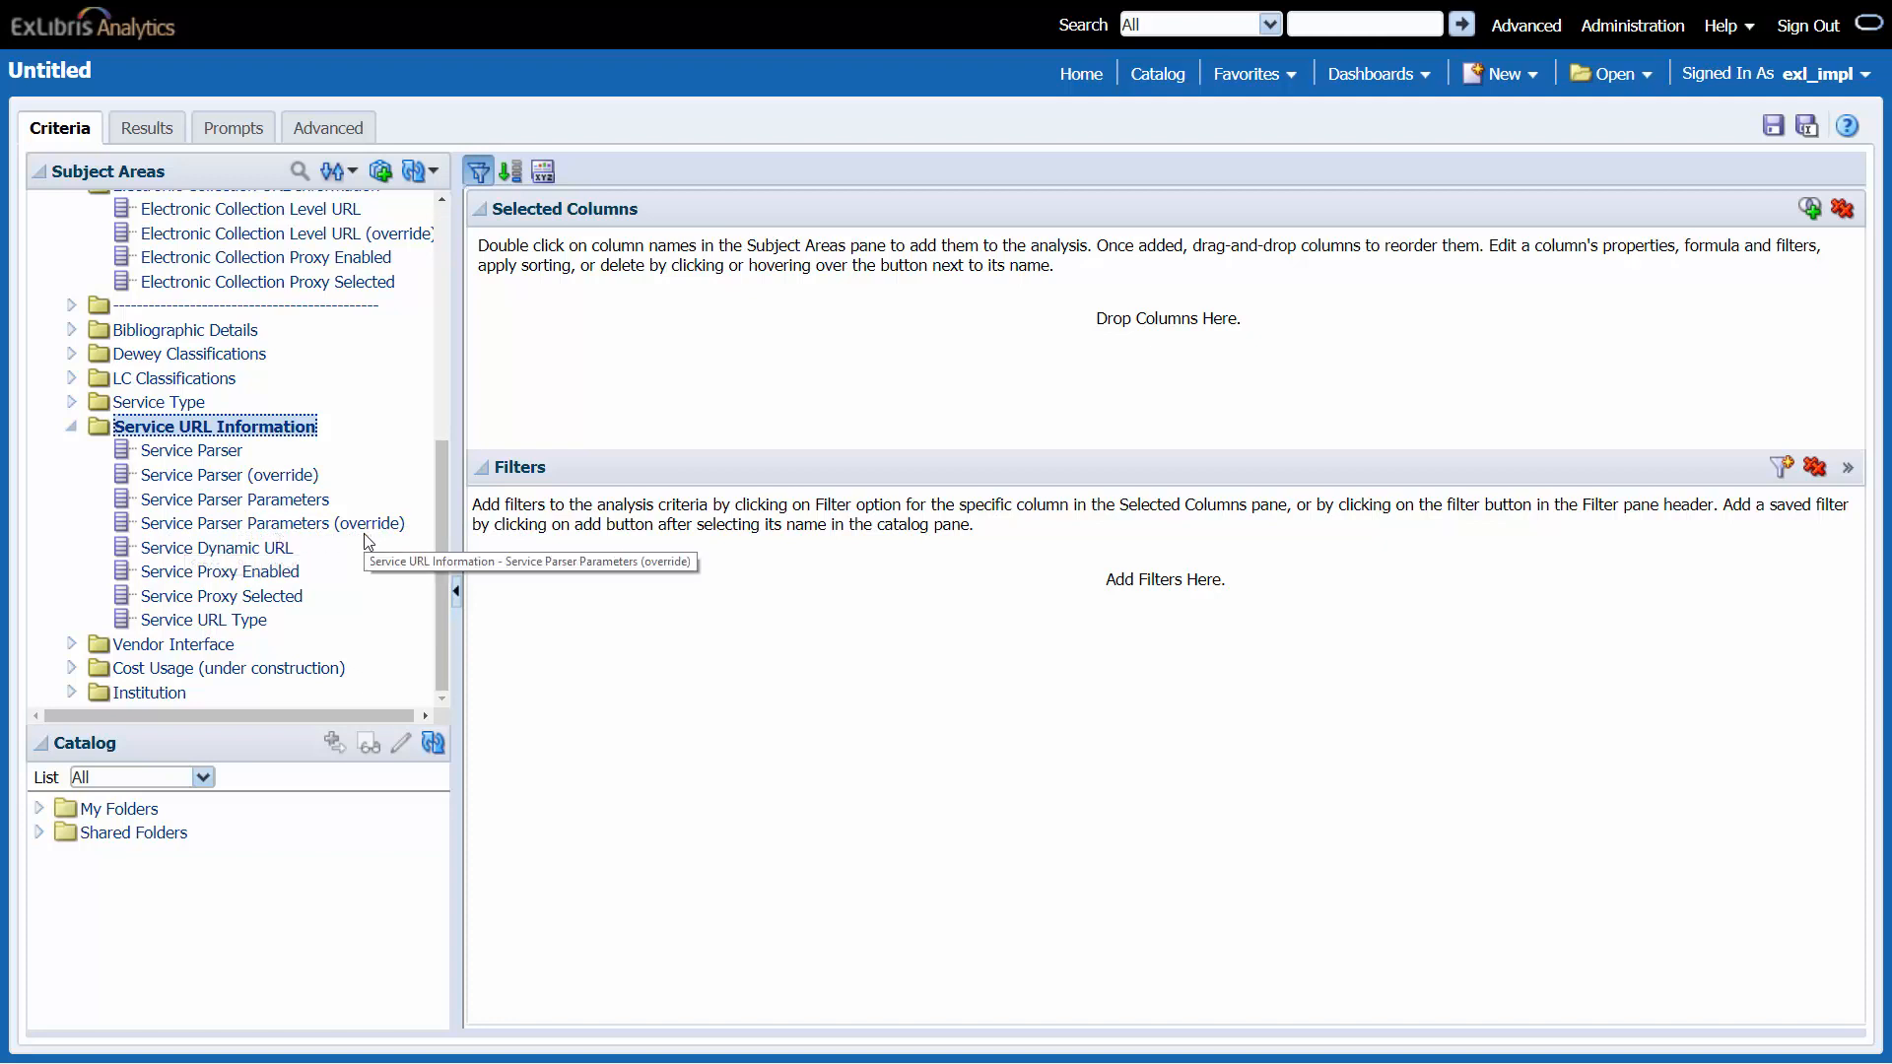
pyautogui.moveTo(207, 624)
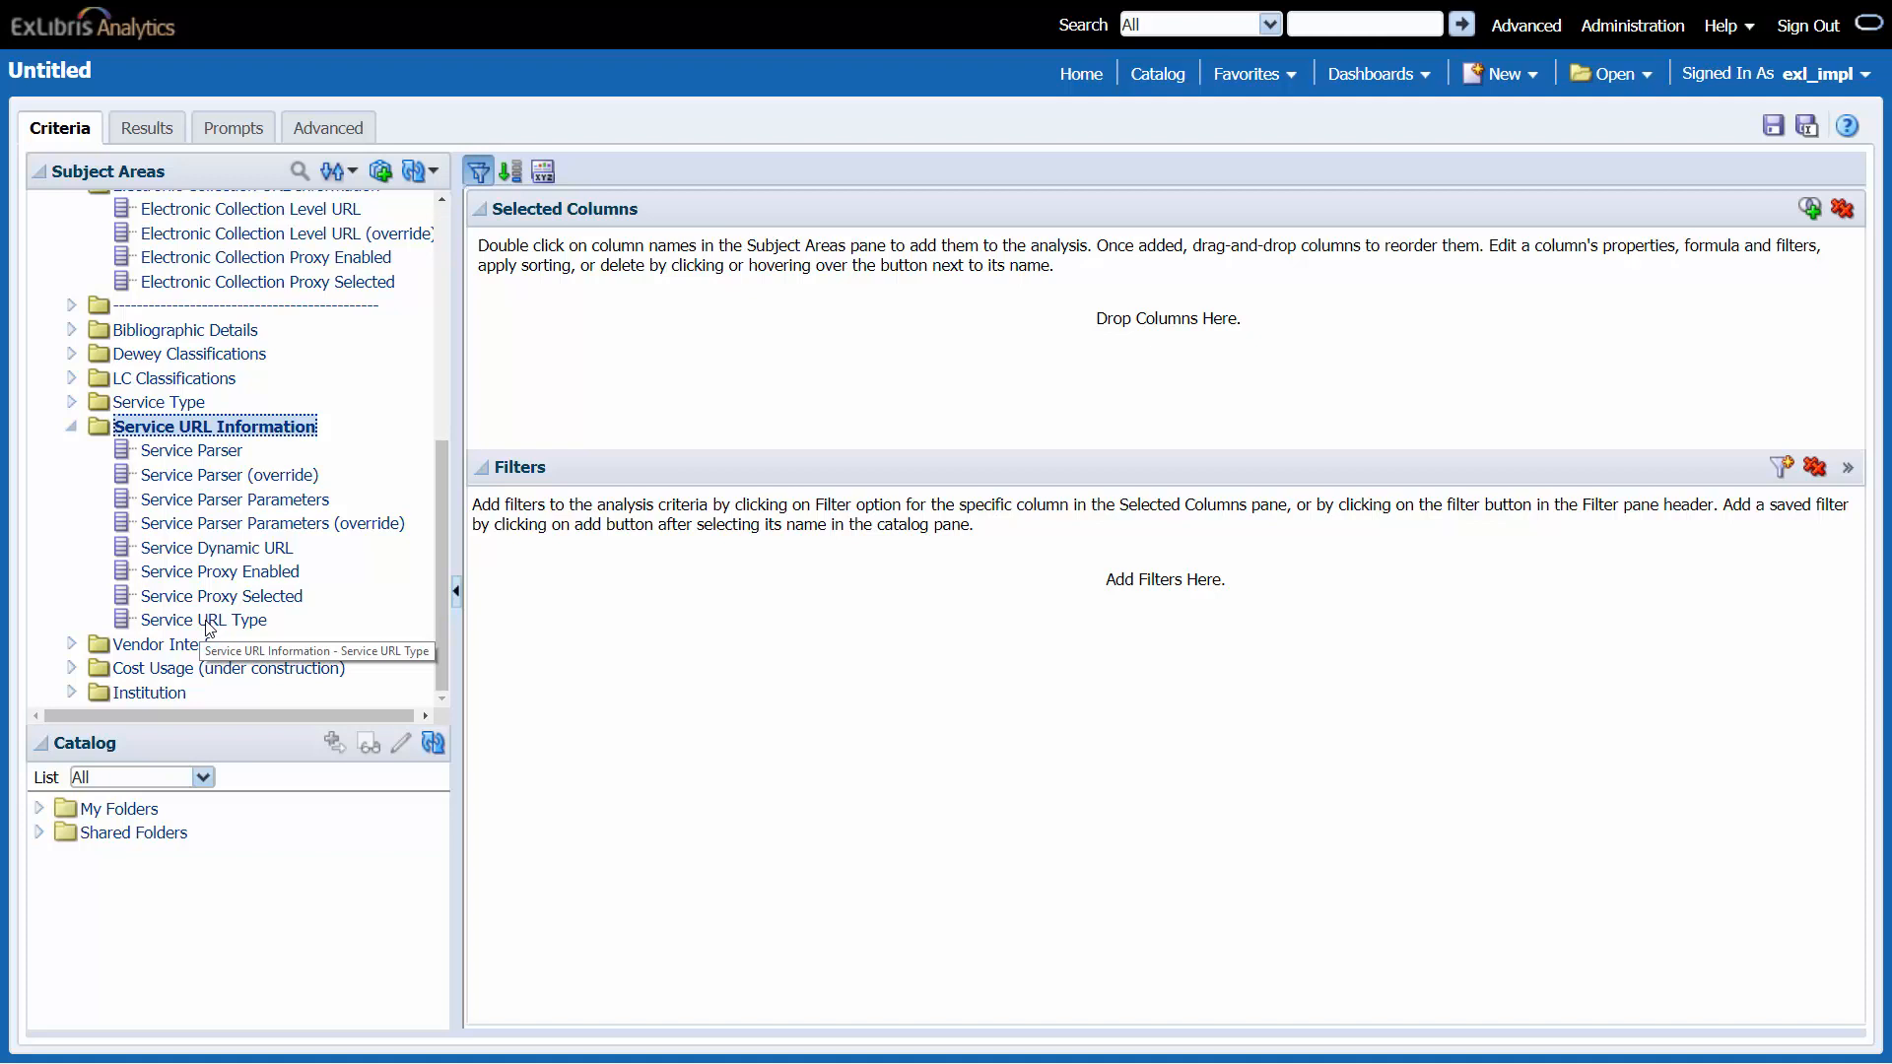
pyautogui.moveTo(221, 554)
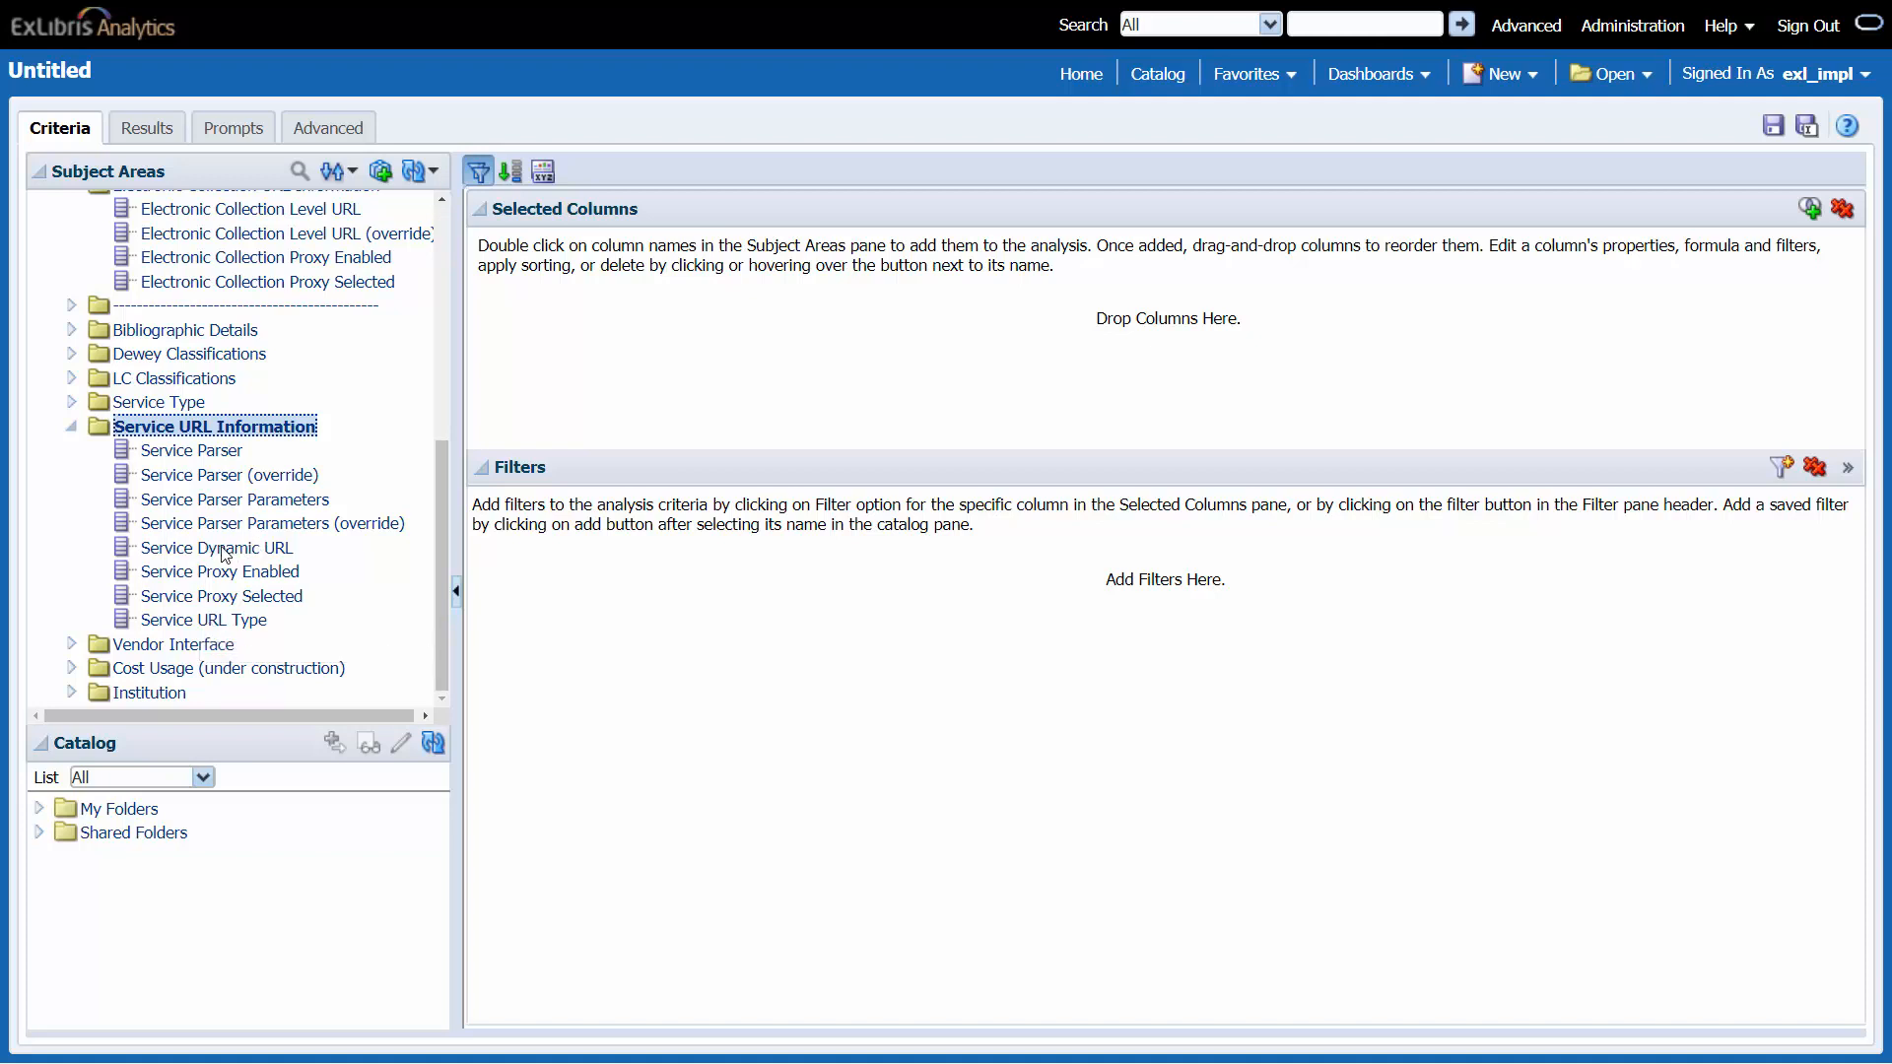
pyautogui.moveTo(215, 548)
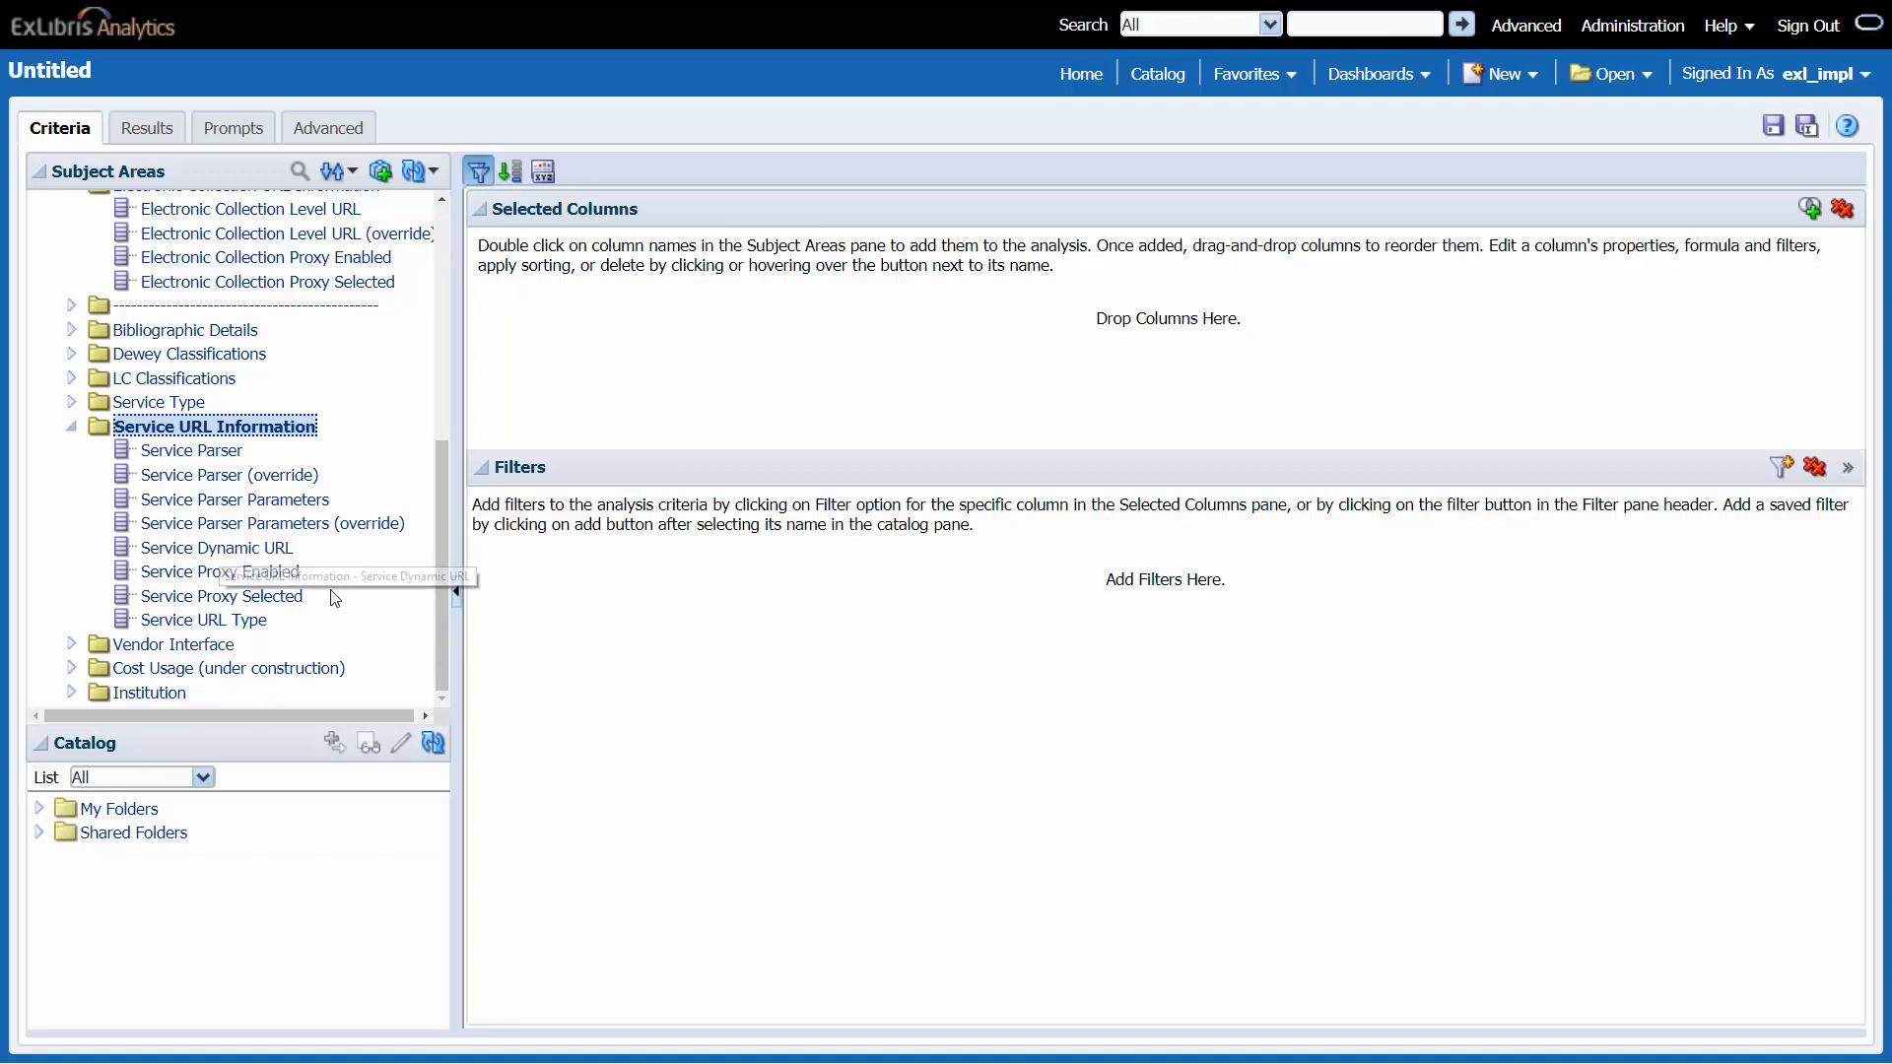
pyautogui.moveTo(220, 572)
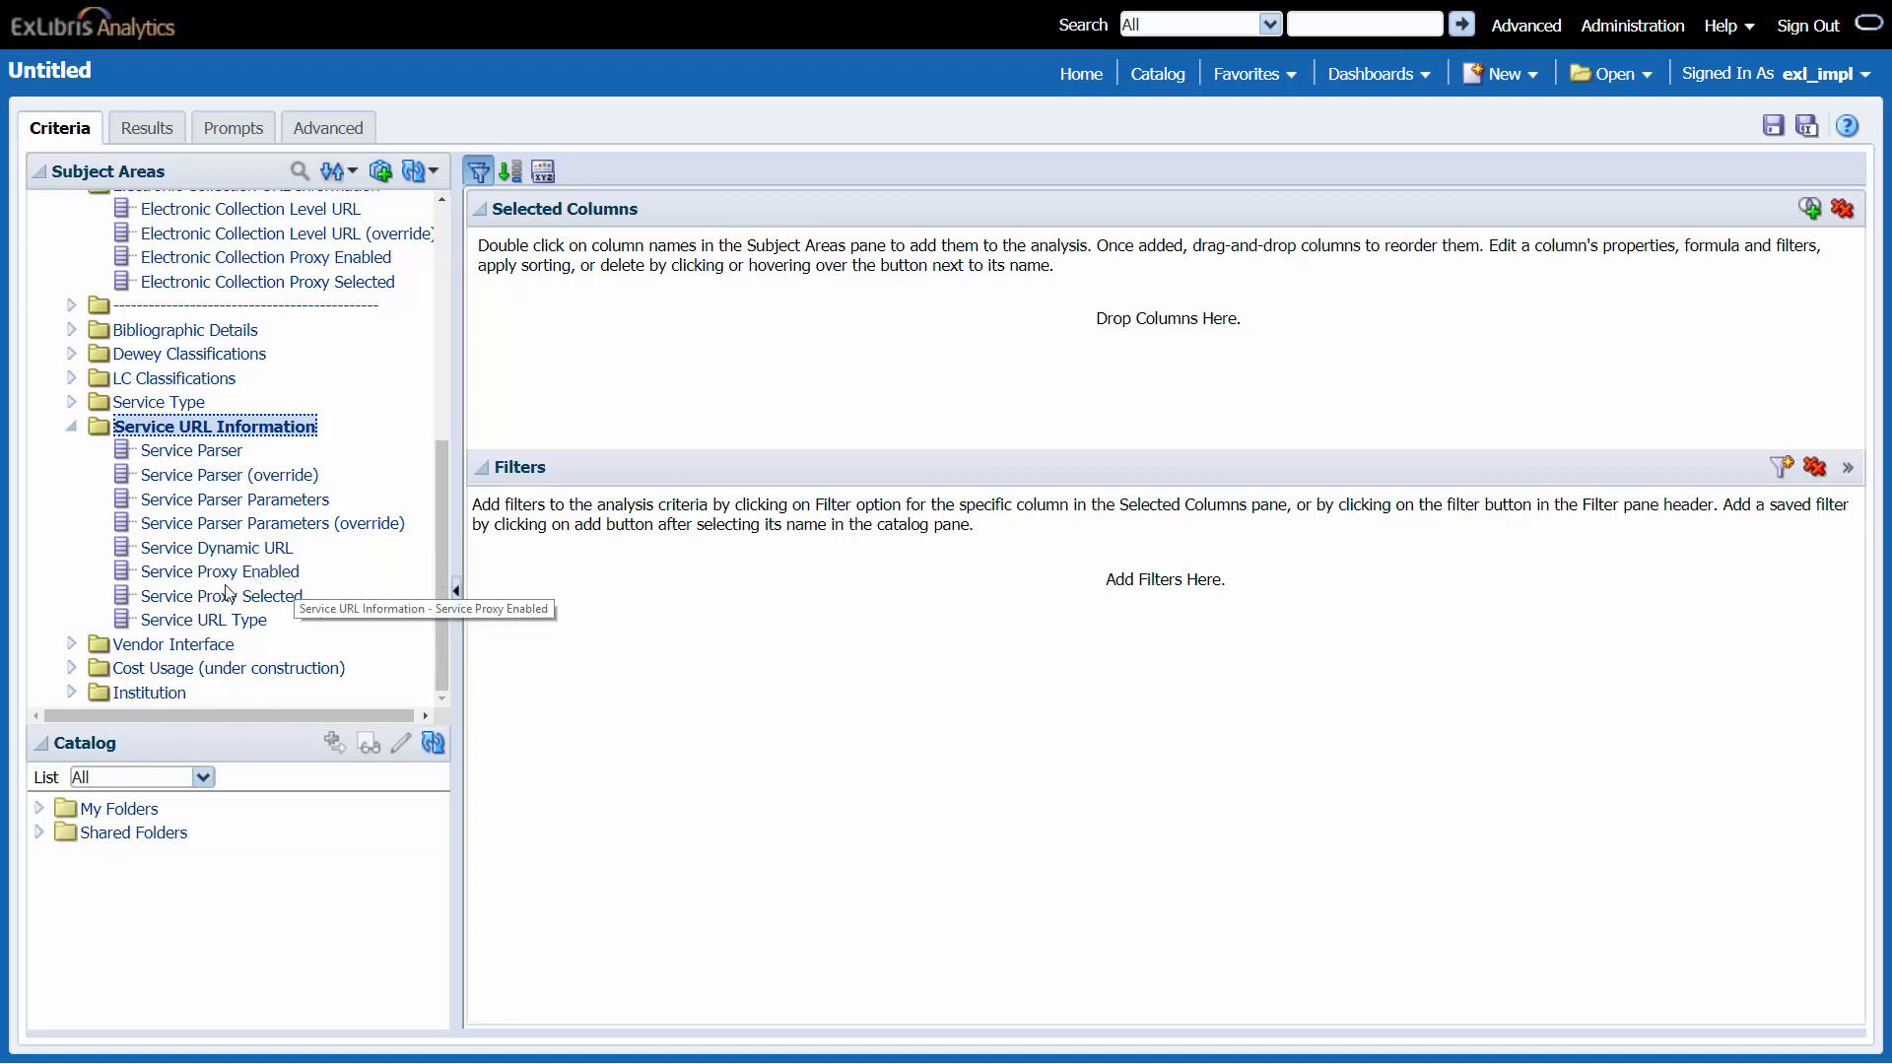
pyautogui.moveTo(251, 596)
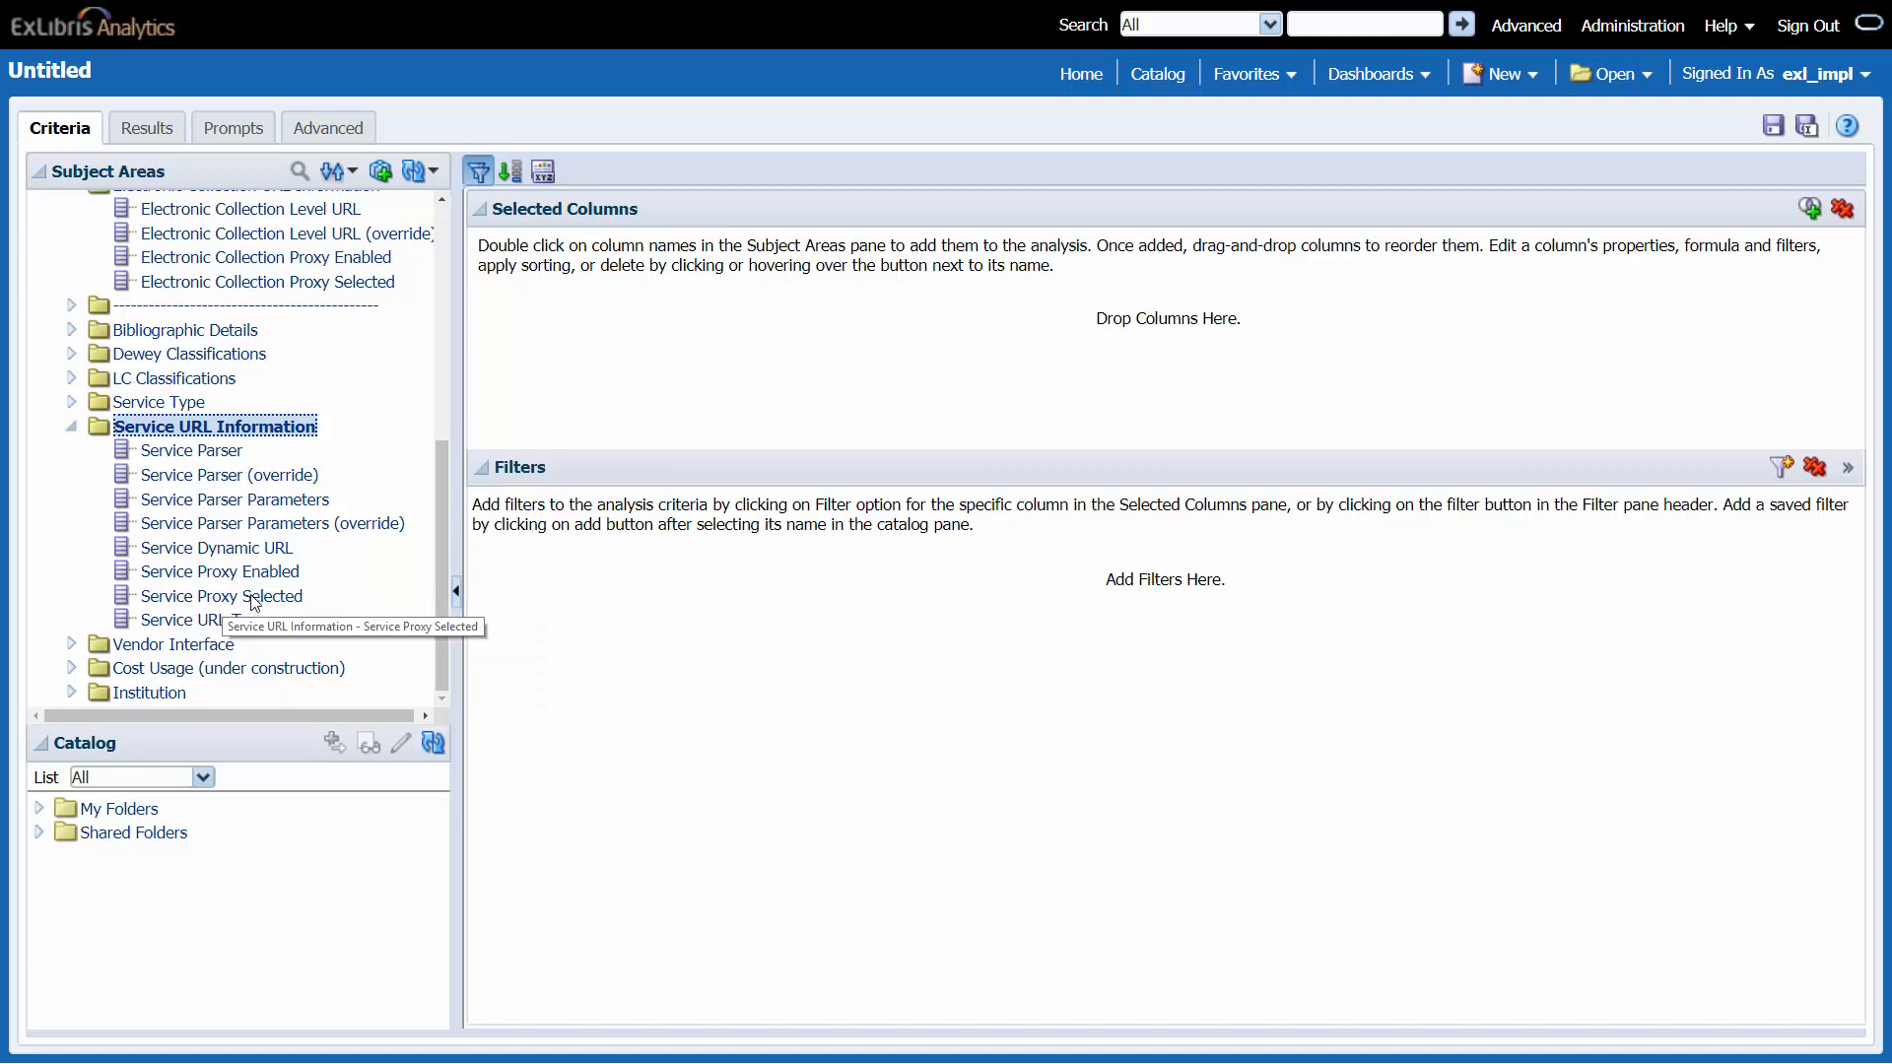
# - Add all eight Service URL Information columns and scroll through their results table
pyautogui.doubleClick(190, 451)
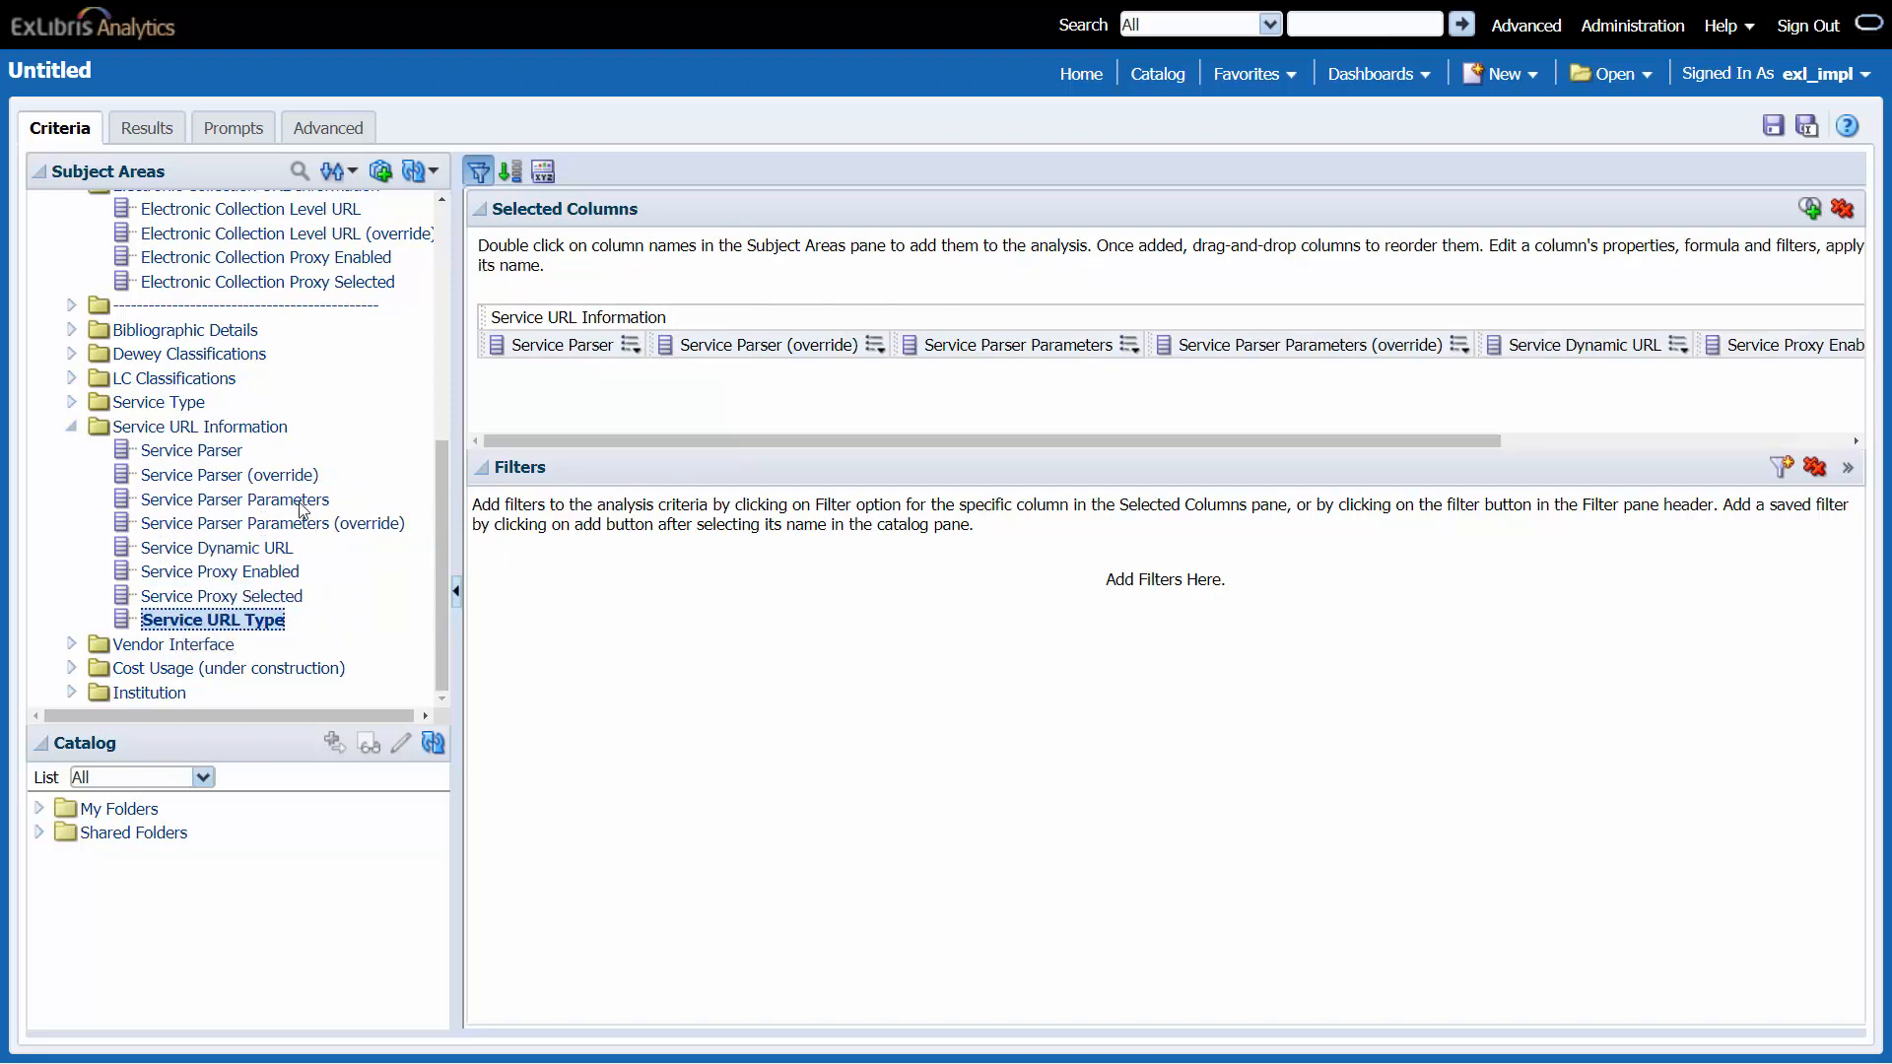
pyautogui.click(141, 127)
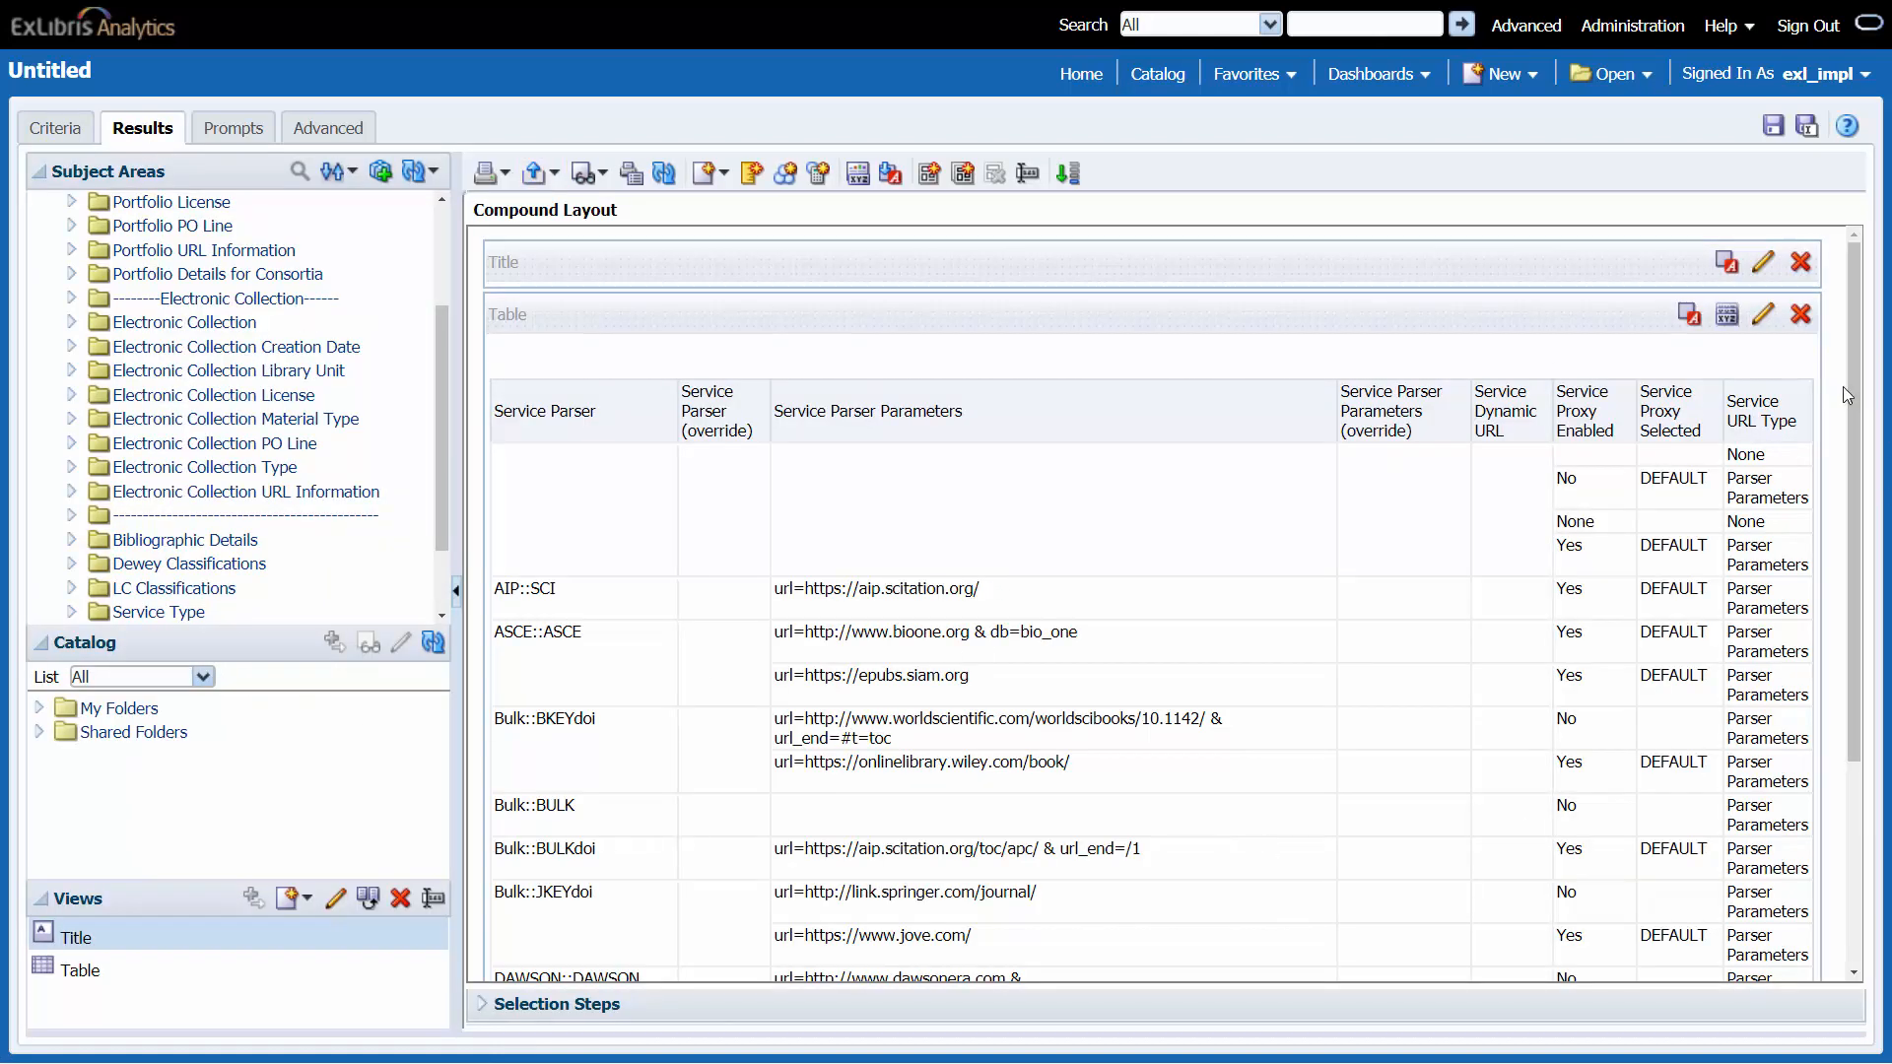
pyautogui.scroll(-3)
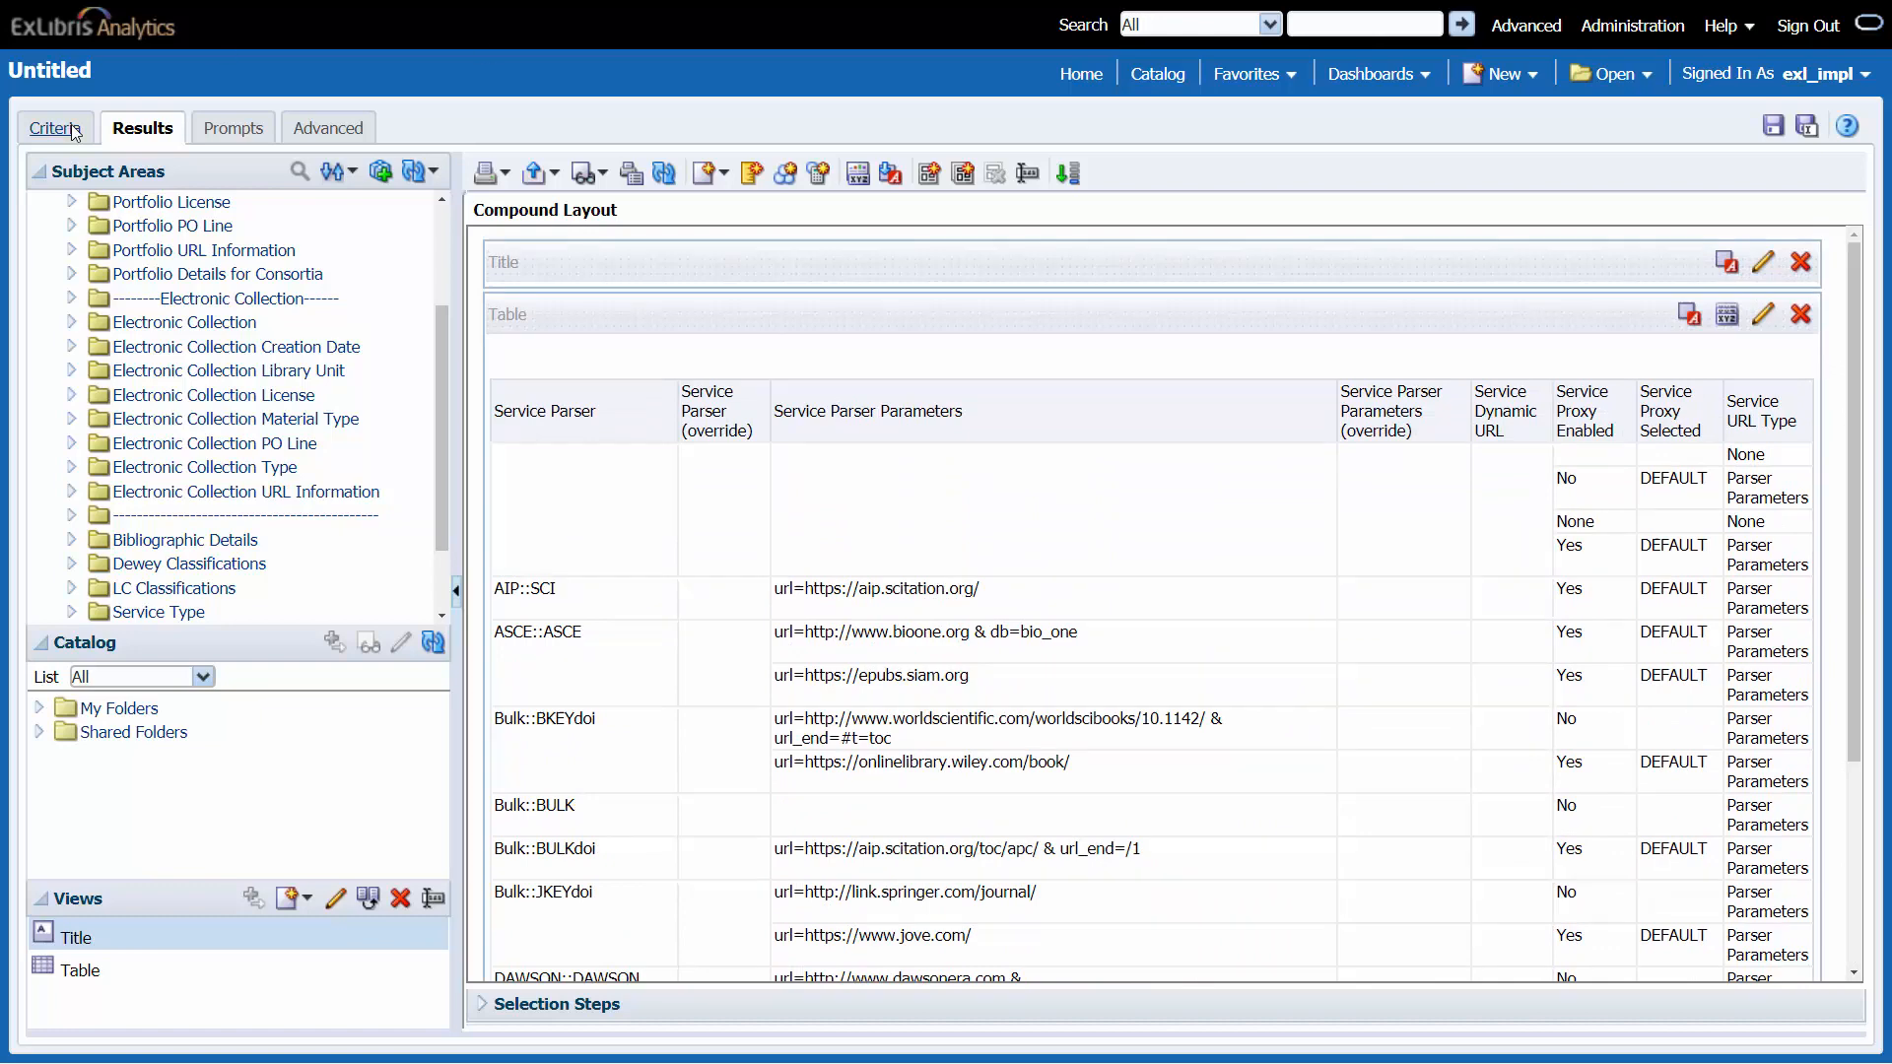
# - Return to Criteria and expand the Portfolio URL Information folder
pyautogui.click(59, 128)
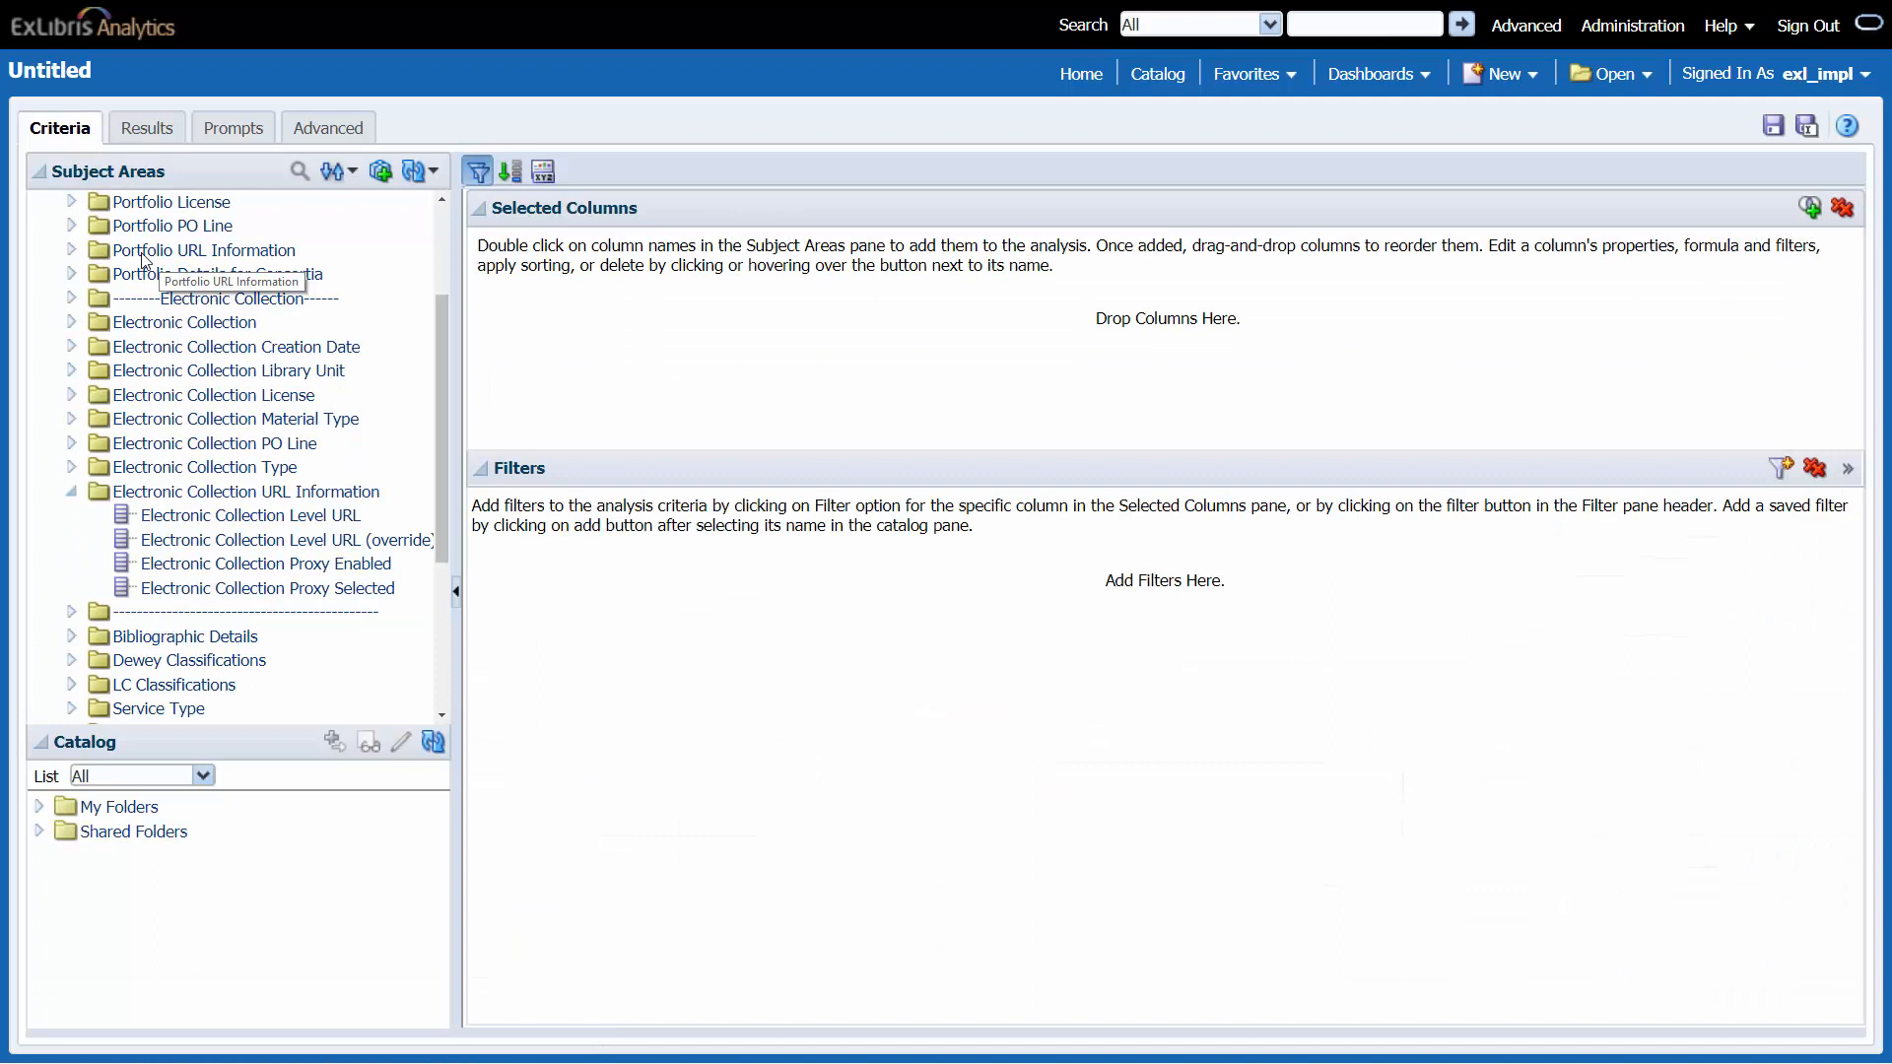
pyautogui.click(220, 249)
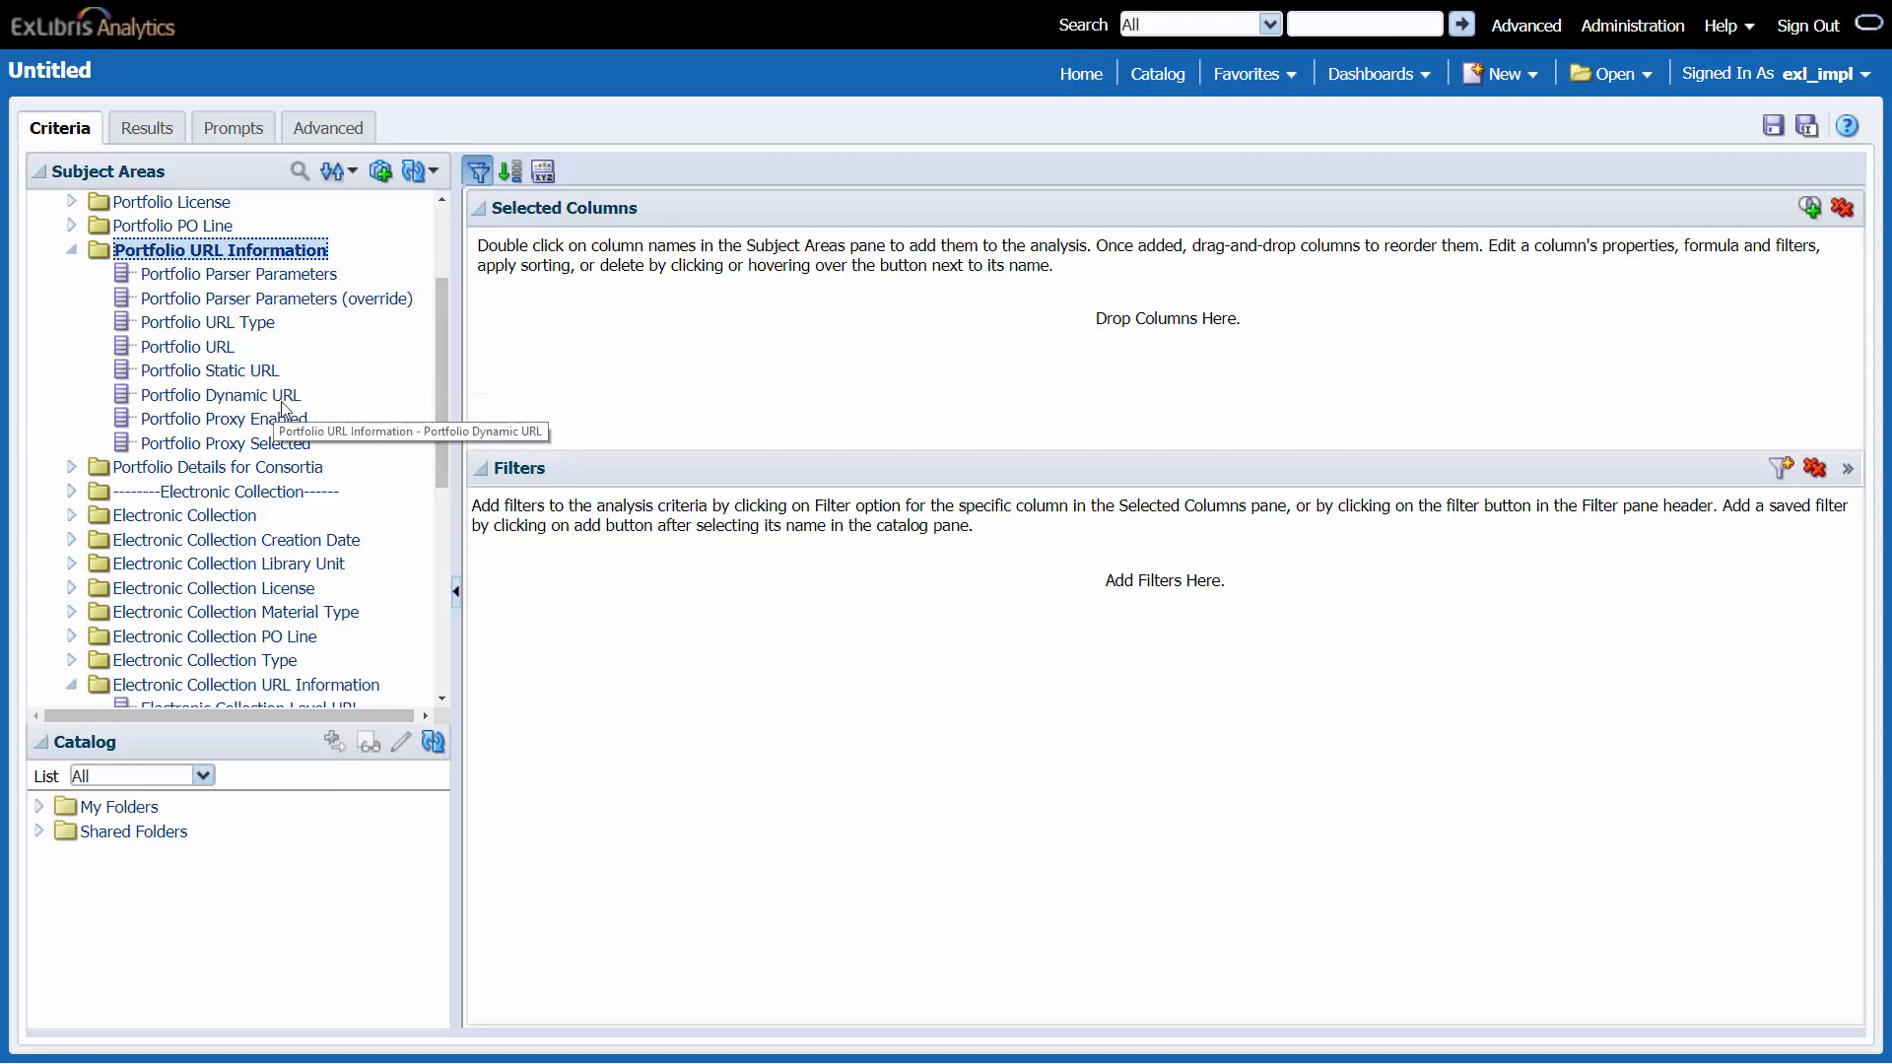
pyautogui.moveTo(226, 360)
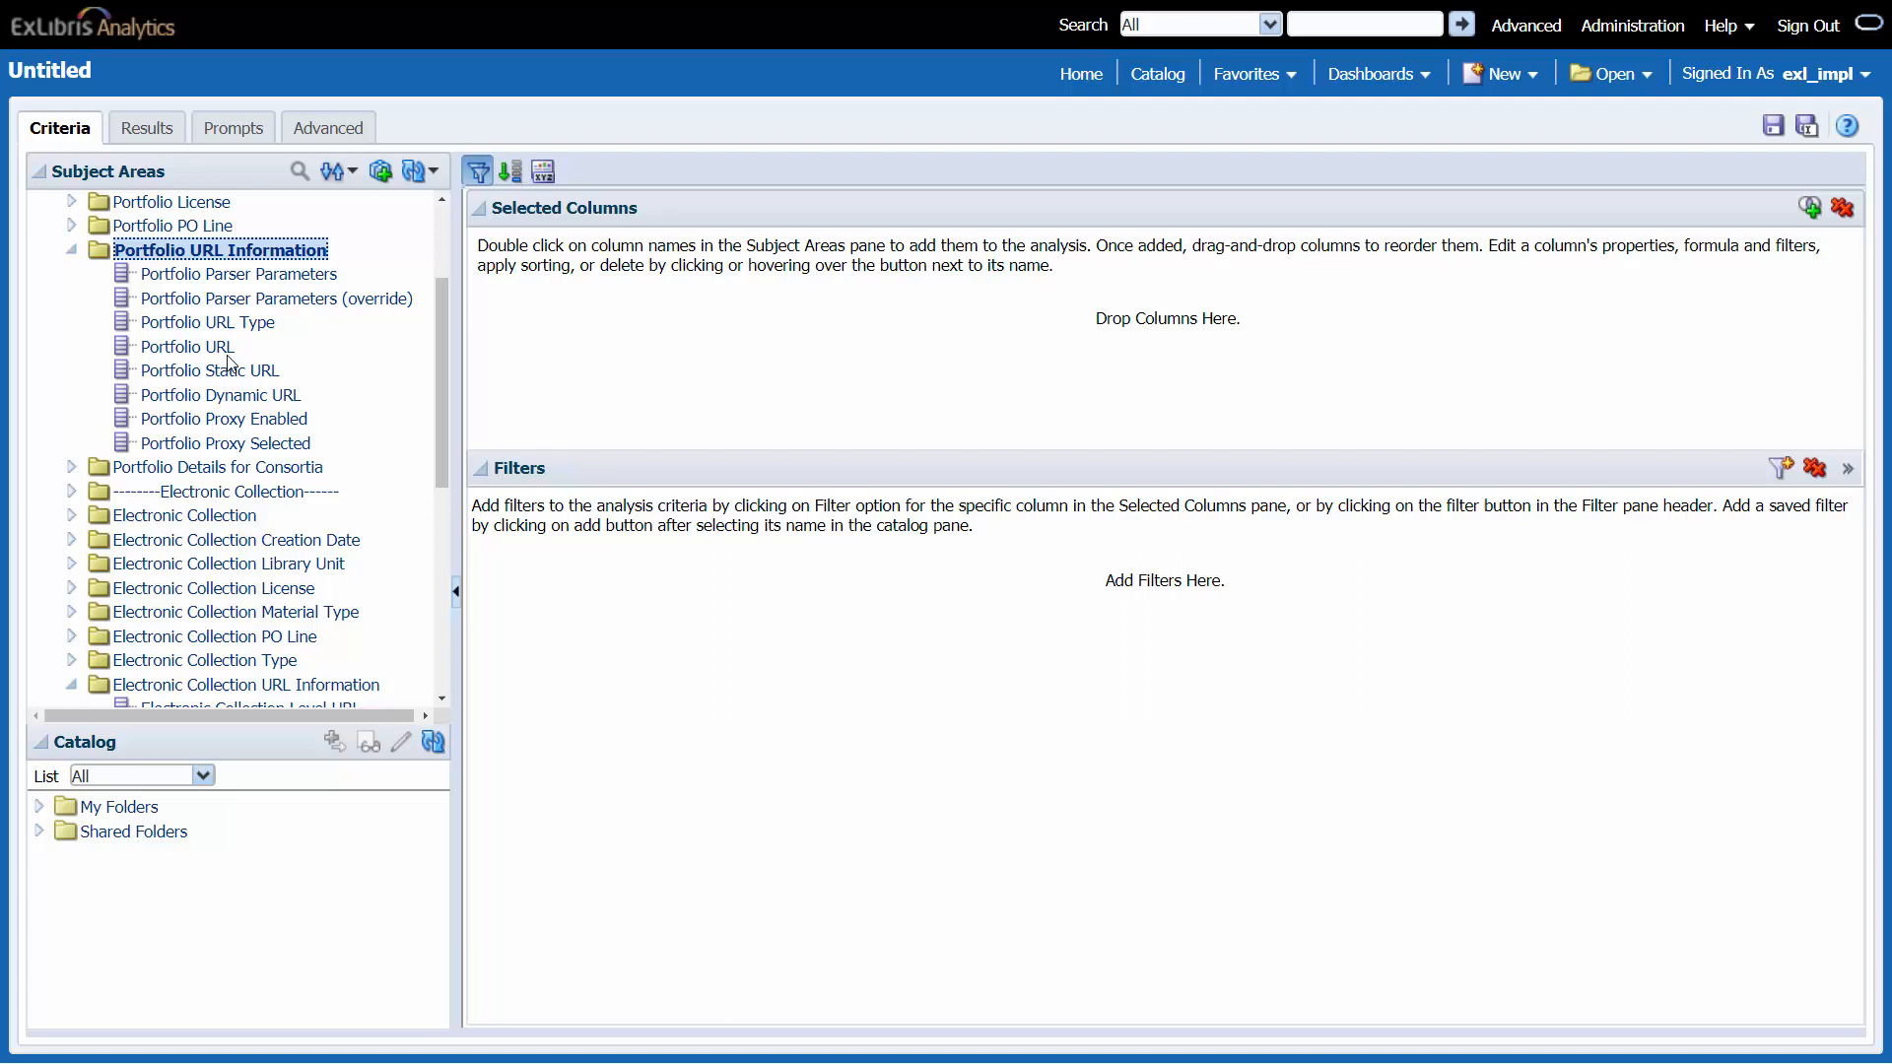
pyautogui.moveTo(189, 346)
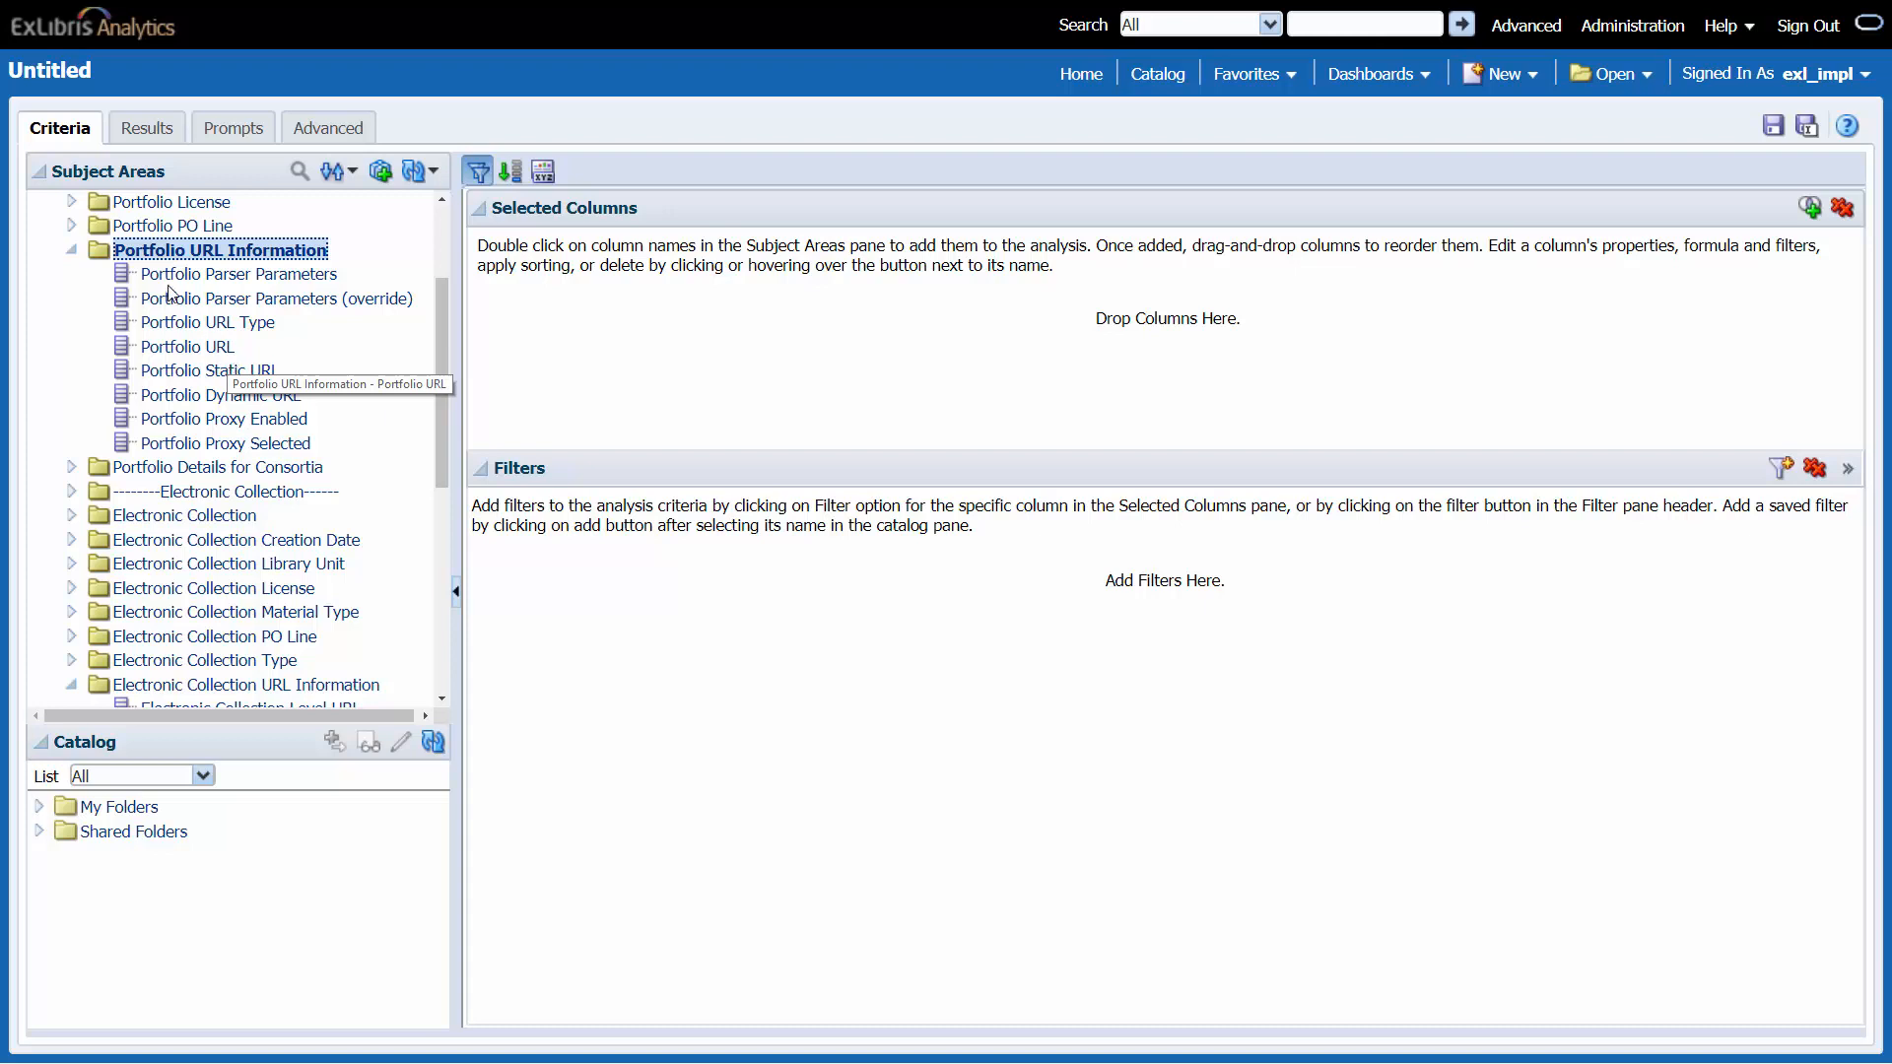
# - Add Portfolio Parser Parameters (override) and Portfolio URL Type columns, then view results
pyautogui.doubleClick(278, 298)
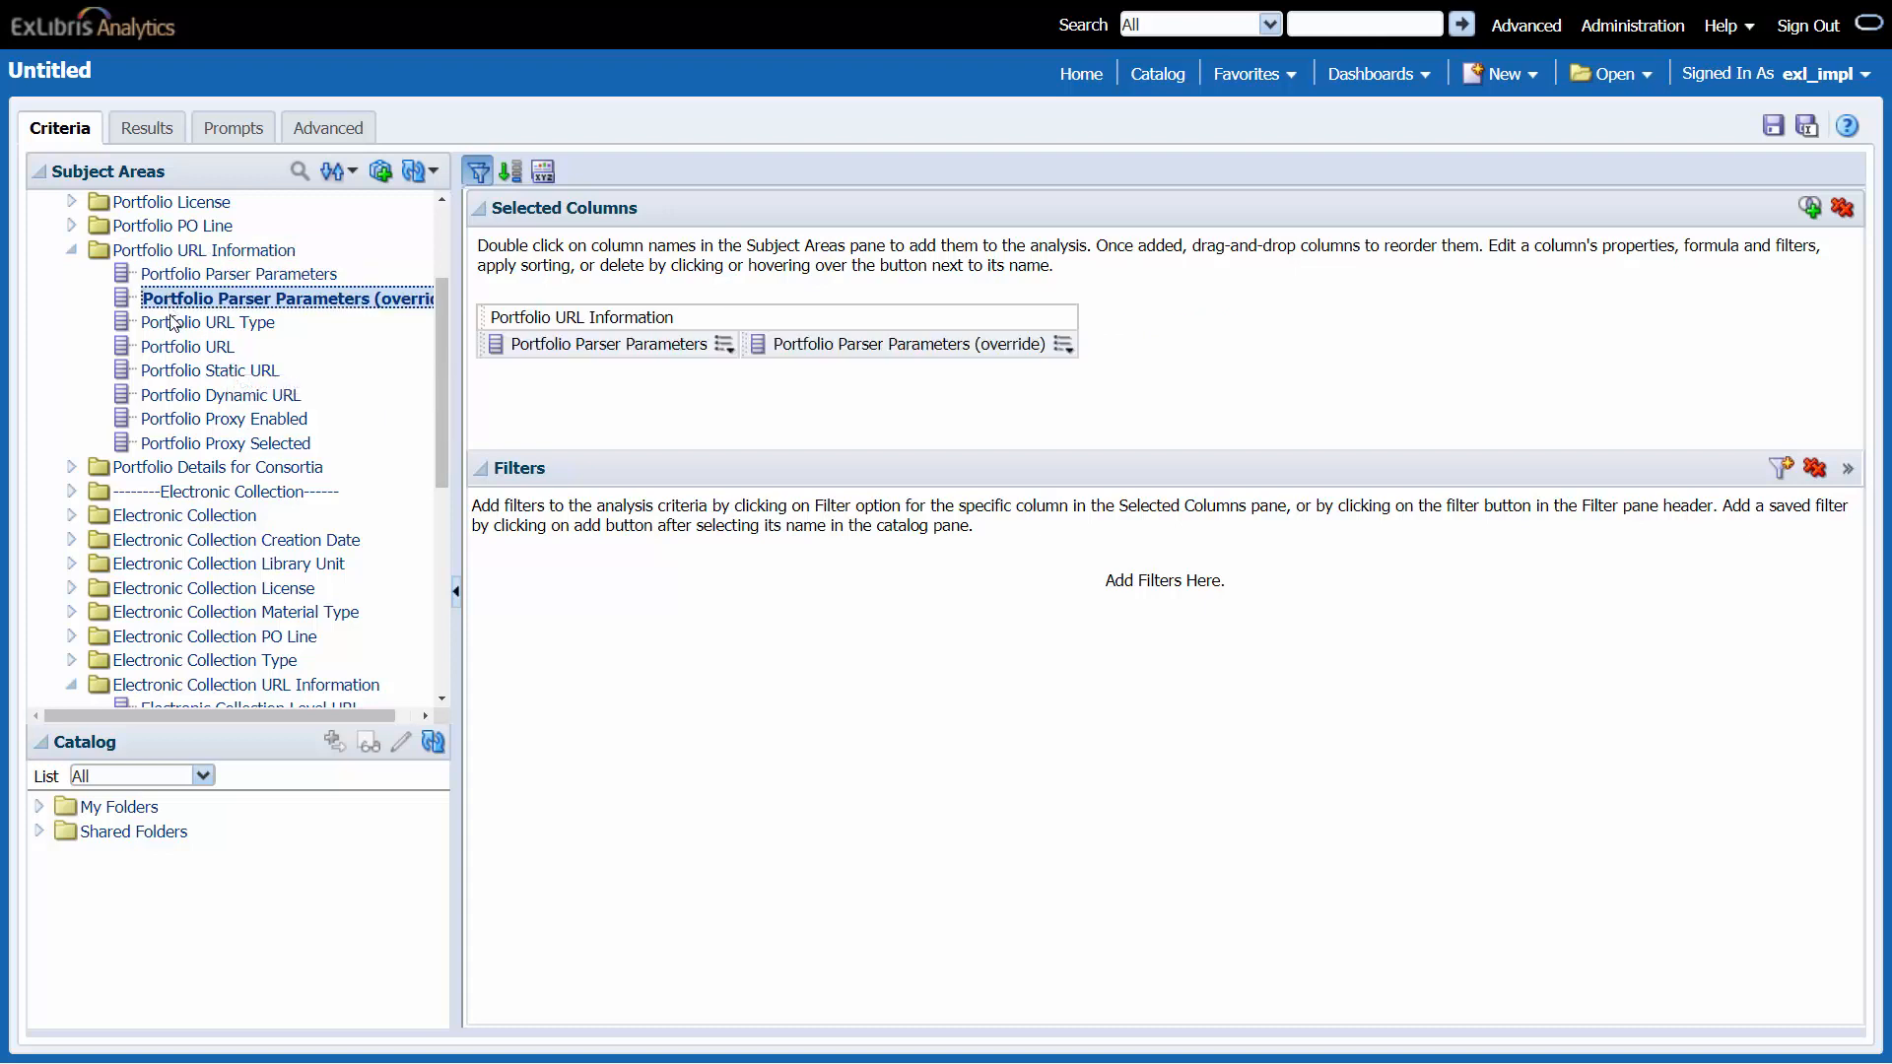
pyautogui.doubleClick(188, 346)
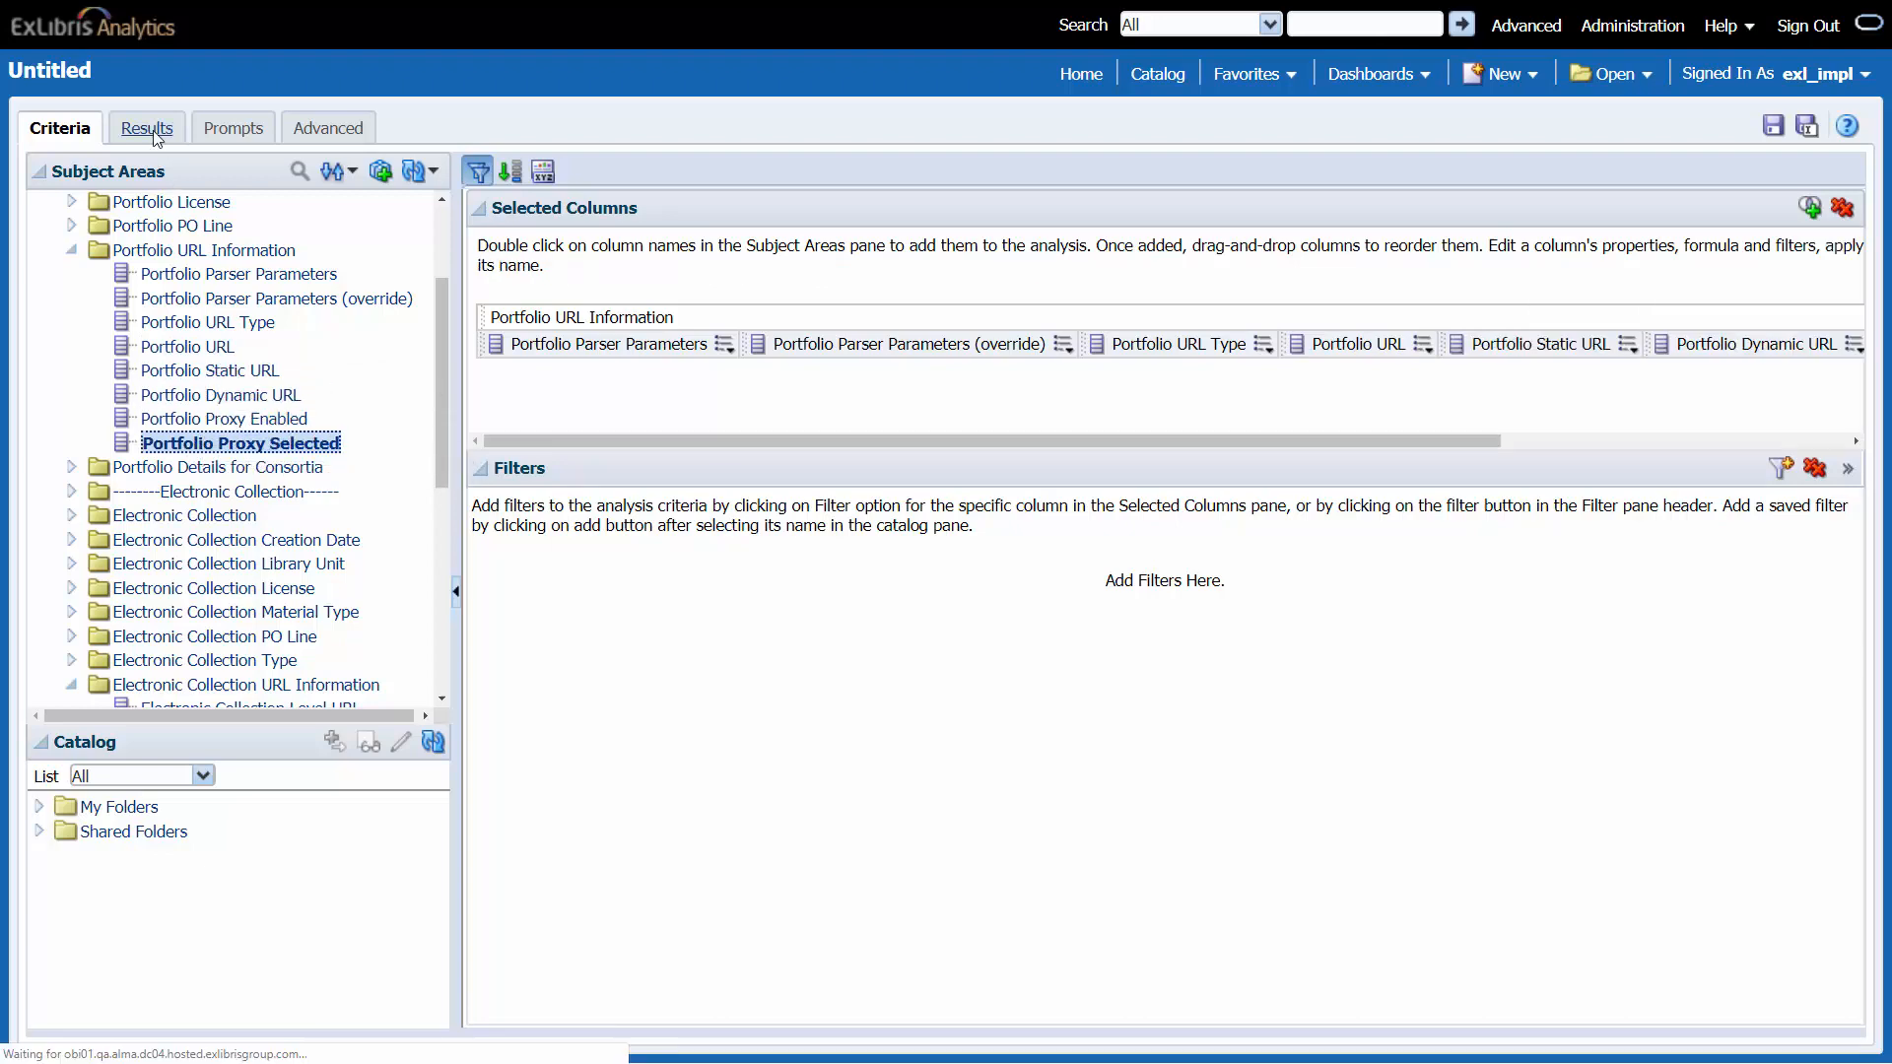
pyautogui.click(141, 128)
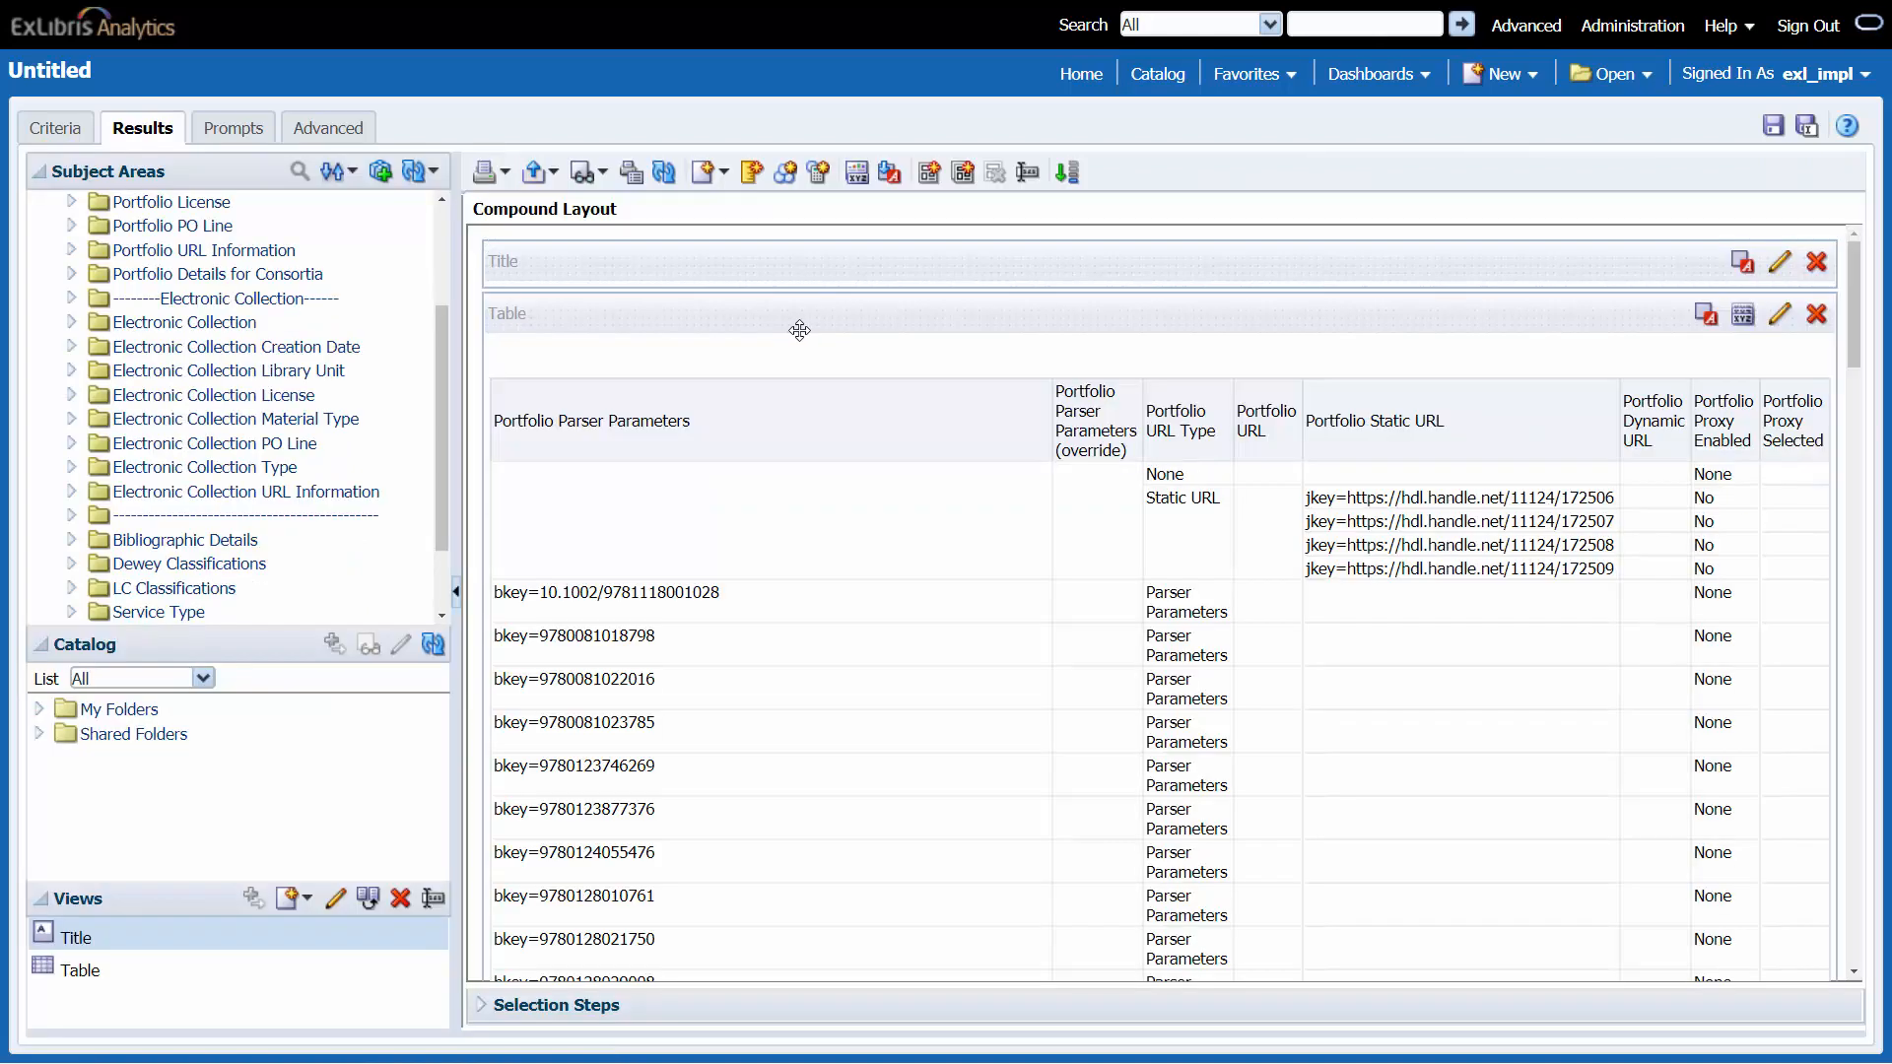